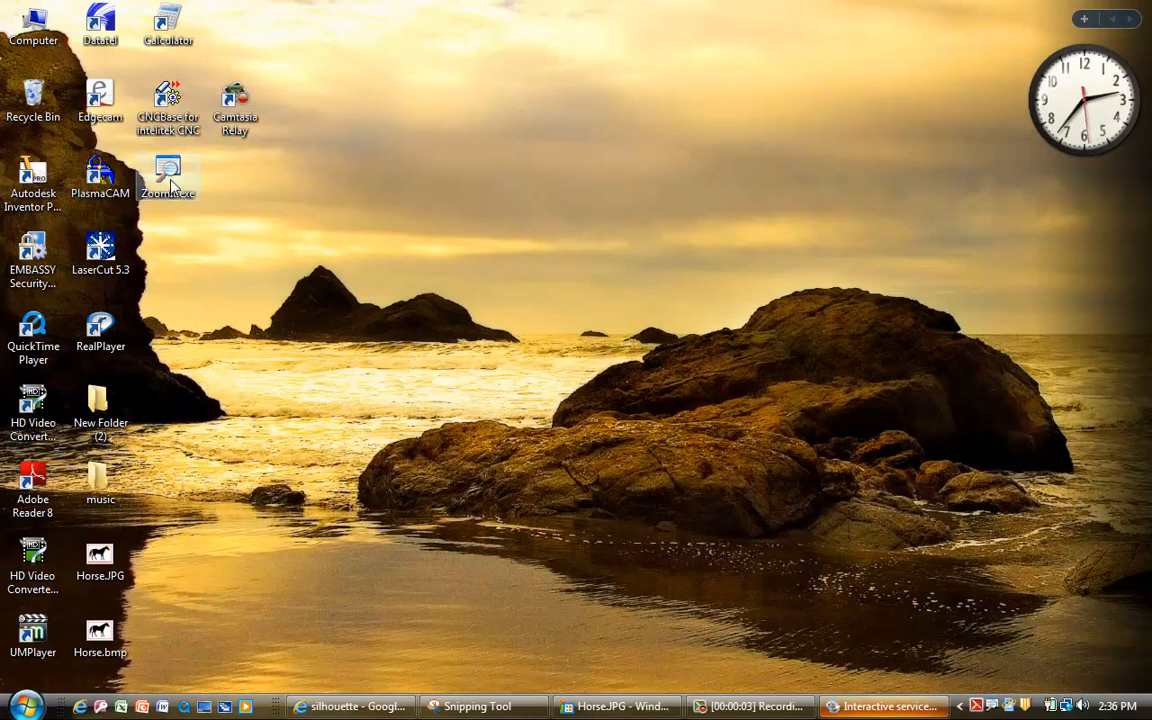
# Step: Launch ZoomIt and review its live zoom, draw and type settings, dismissing the services warning
pyautogui.click(168, 170)
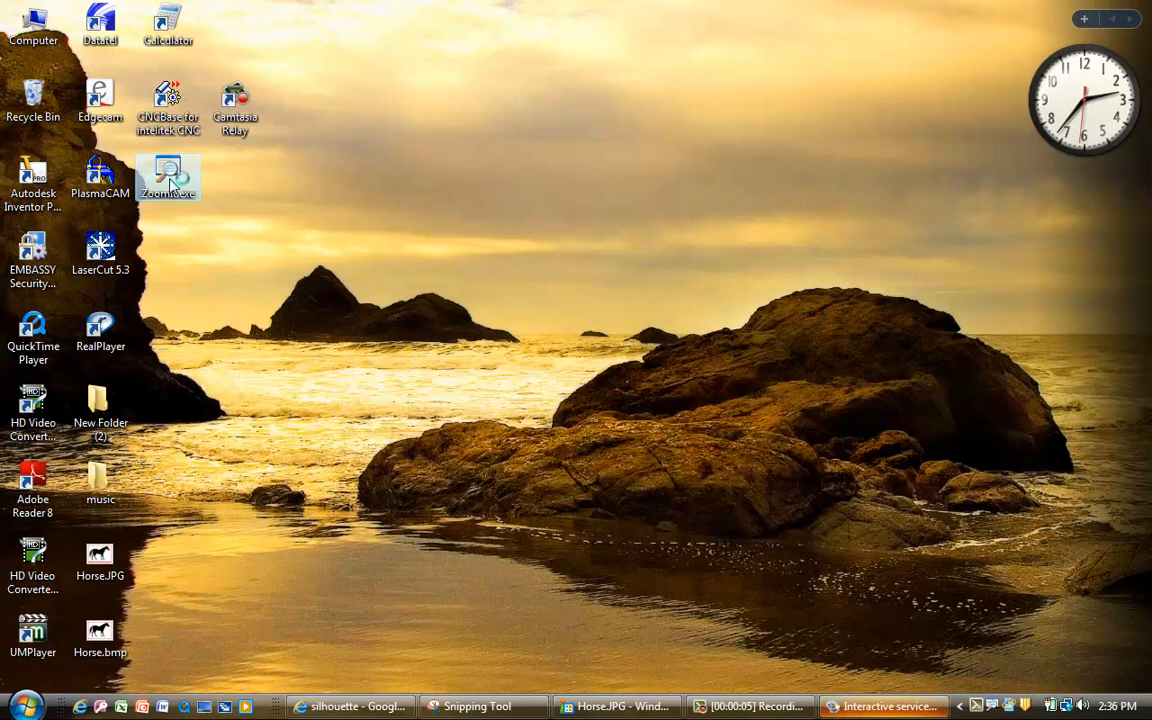
pyautogui.doubleClick(168, 172)
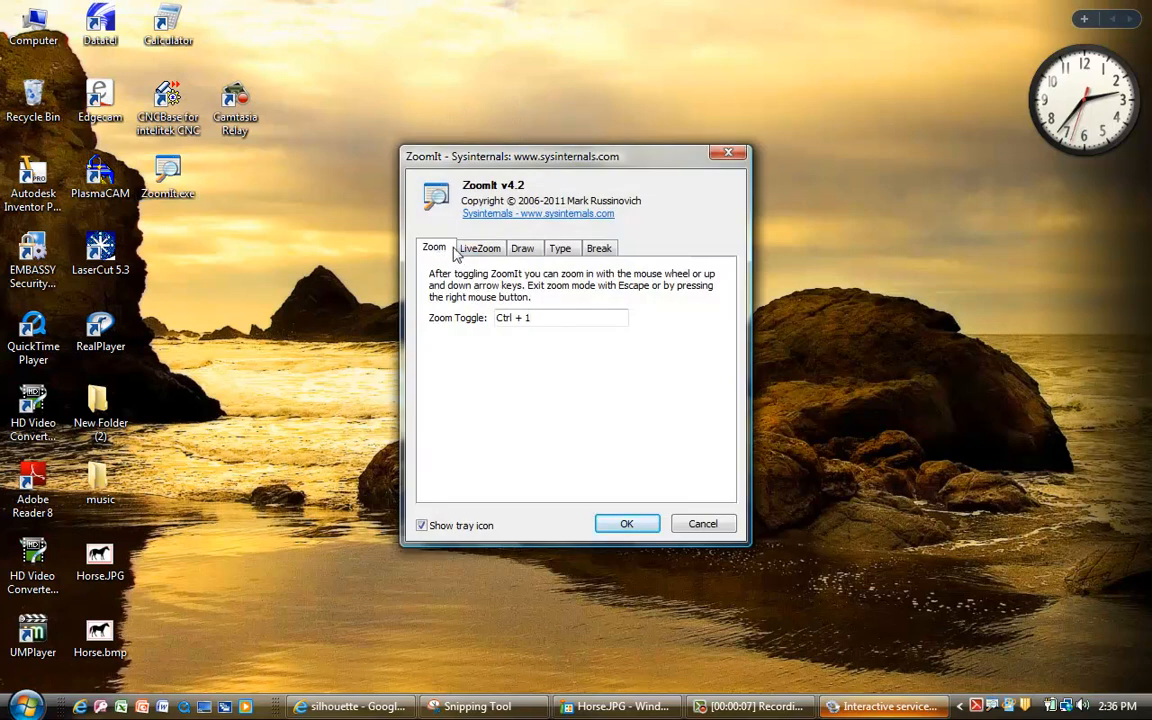
pyautogui.click(480, 248)
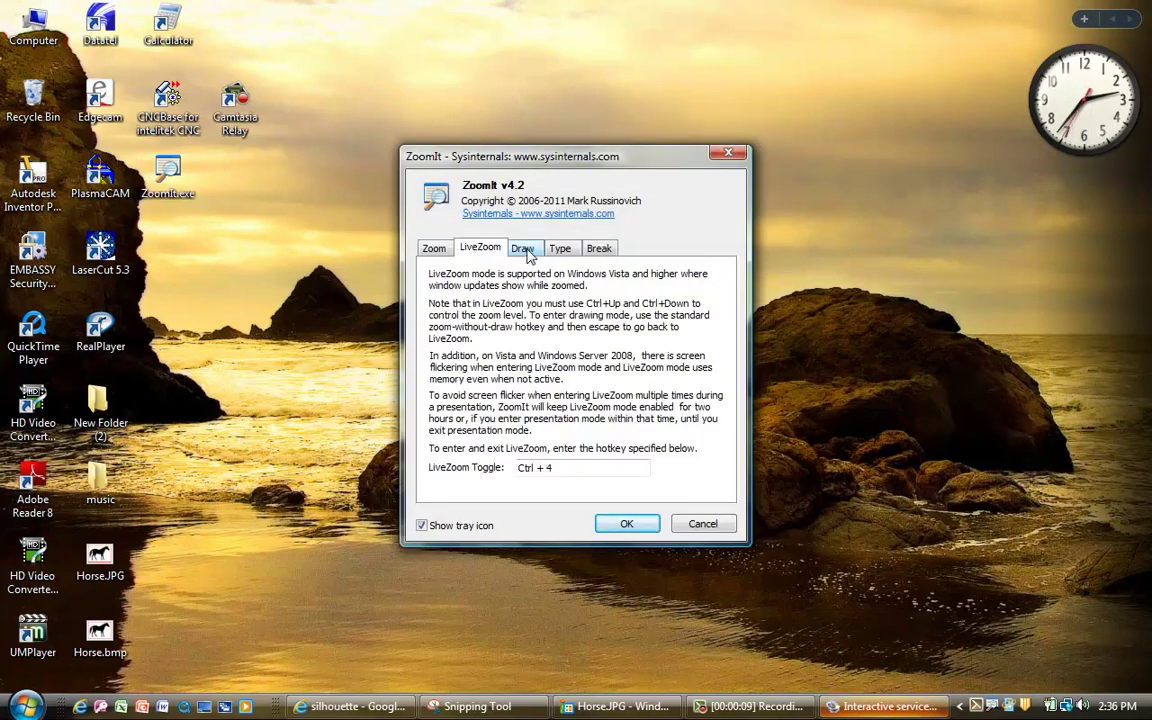
pyautogui.click(524, 248)
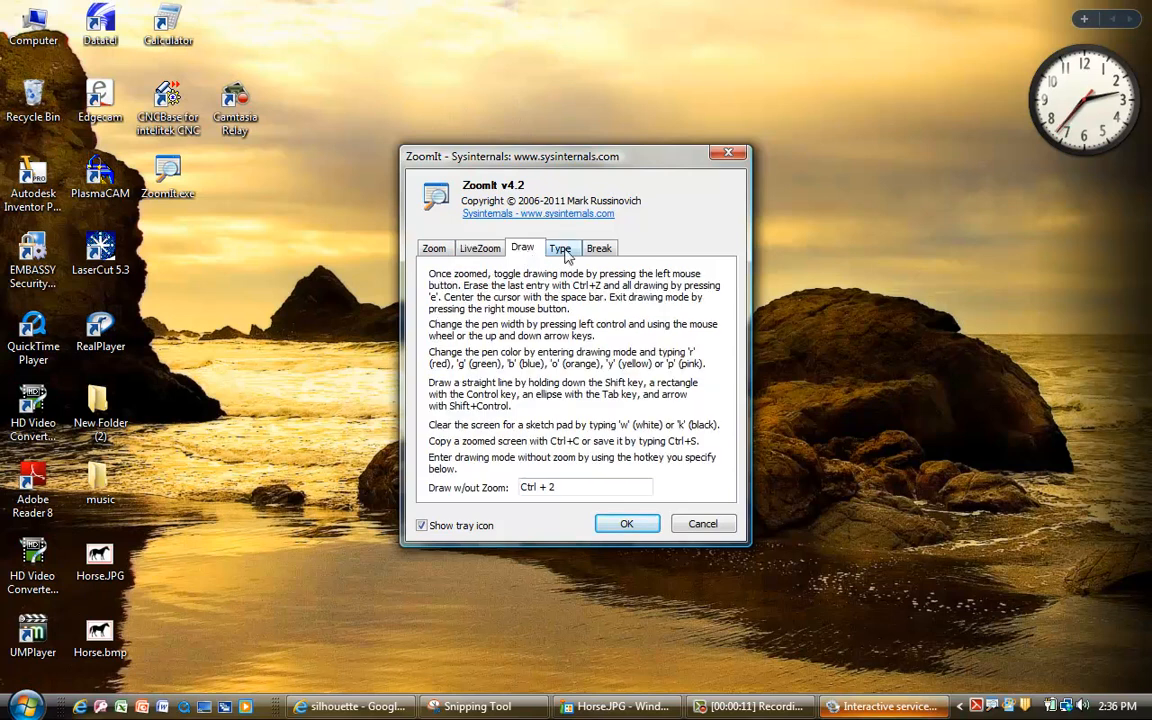
pyautogui.click(600, 248)
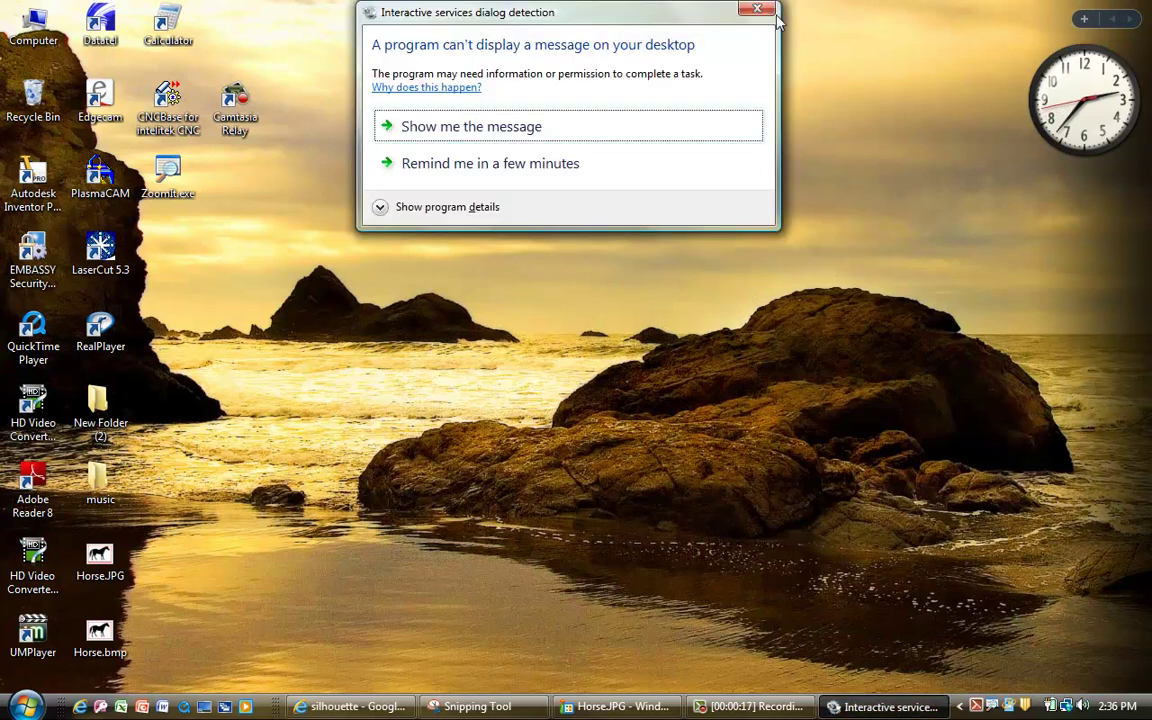
pyautogui.click(752, 12)
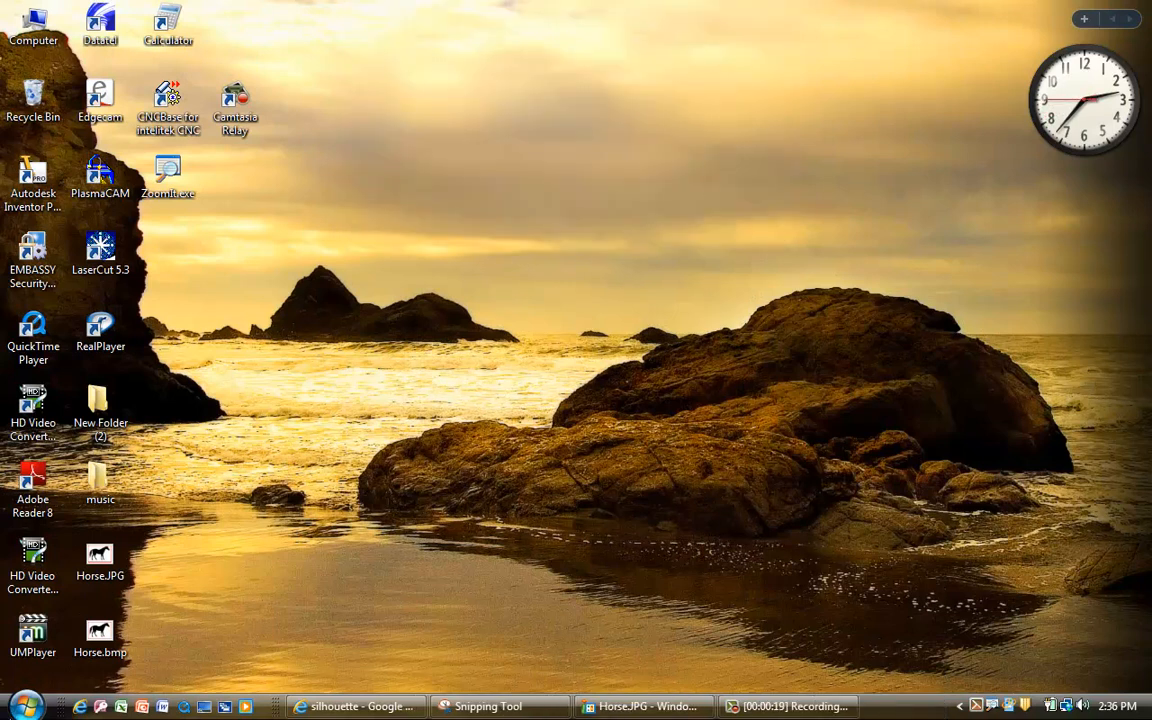
pyautogui.moveTo(284, 632)
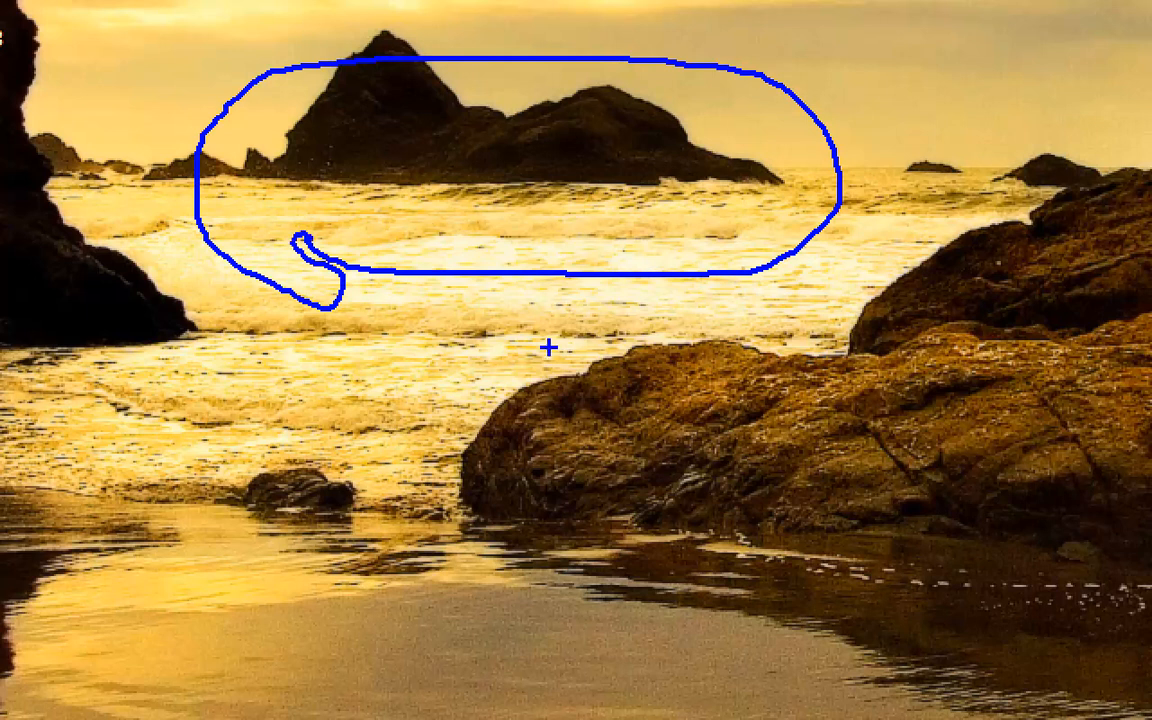
pyautogui.moveTo(474, 312)
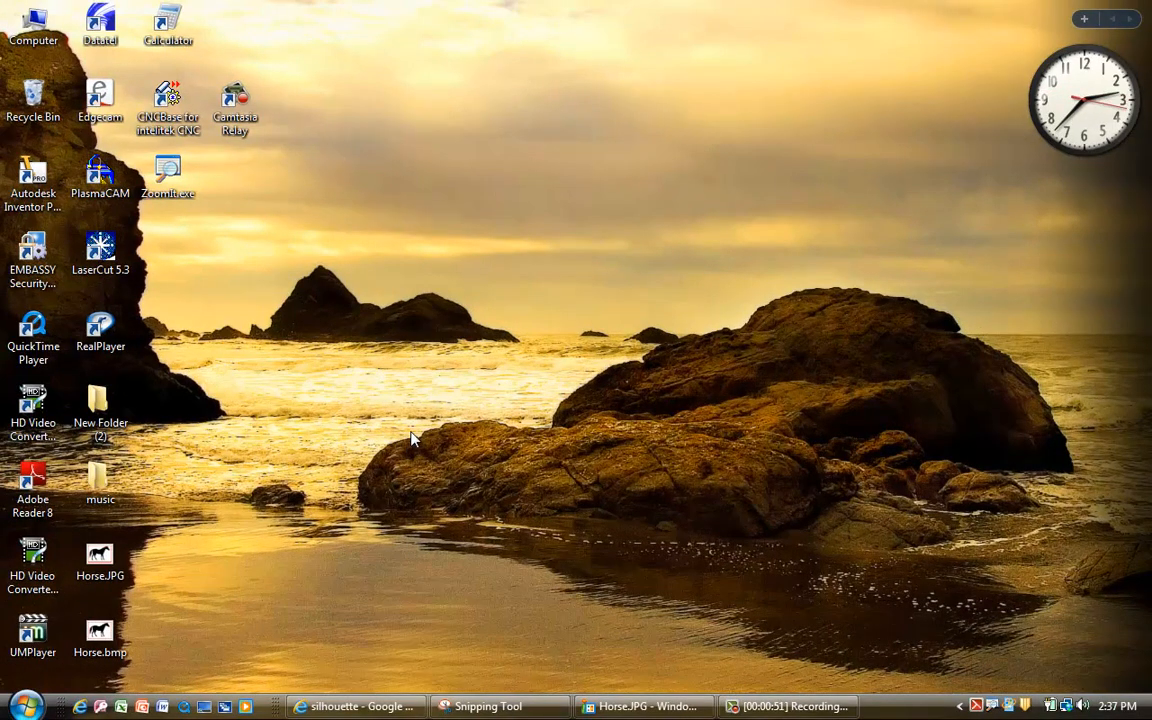
pyautogui.moveTo(440, 240)
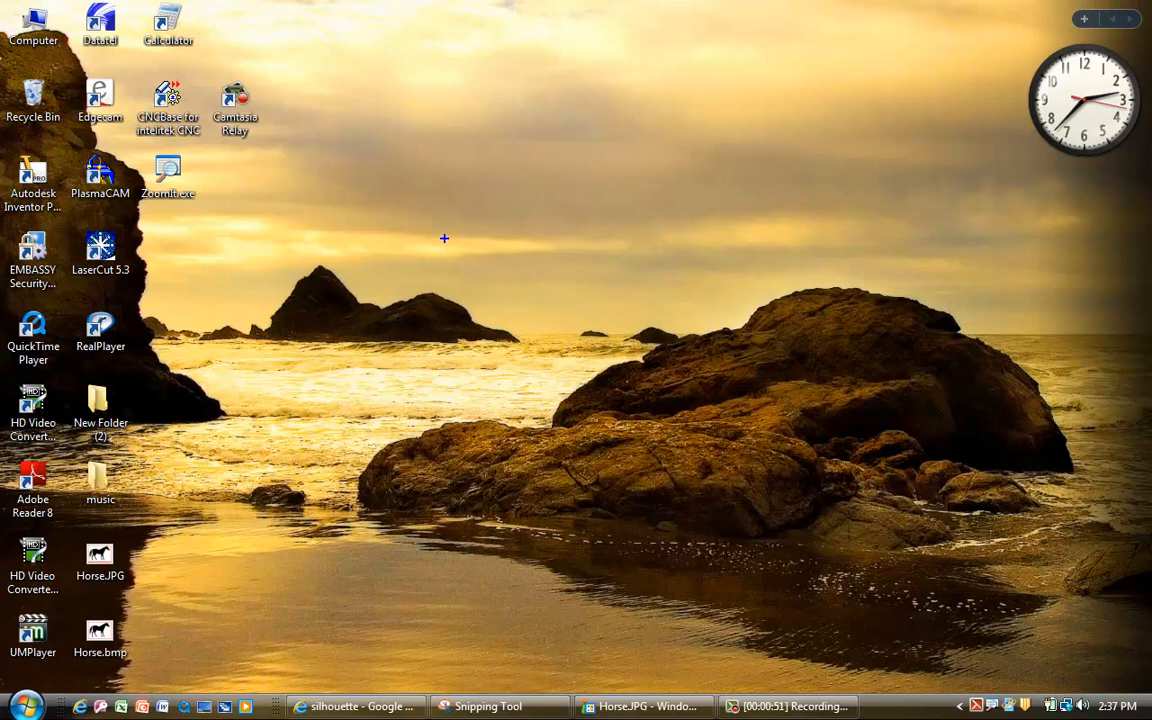
pyautogui.moveTo(442, 240)
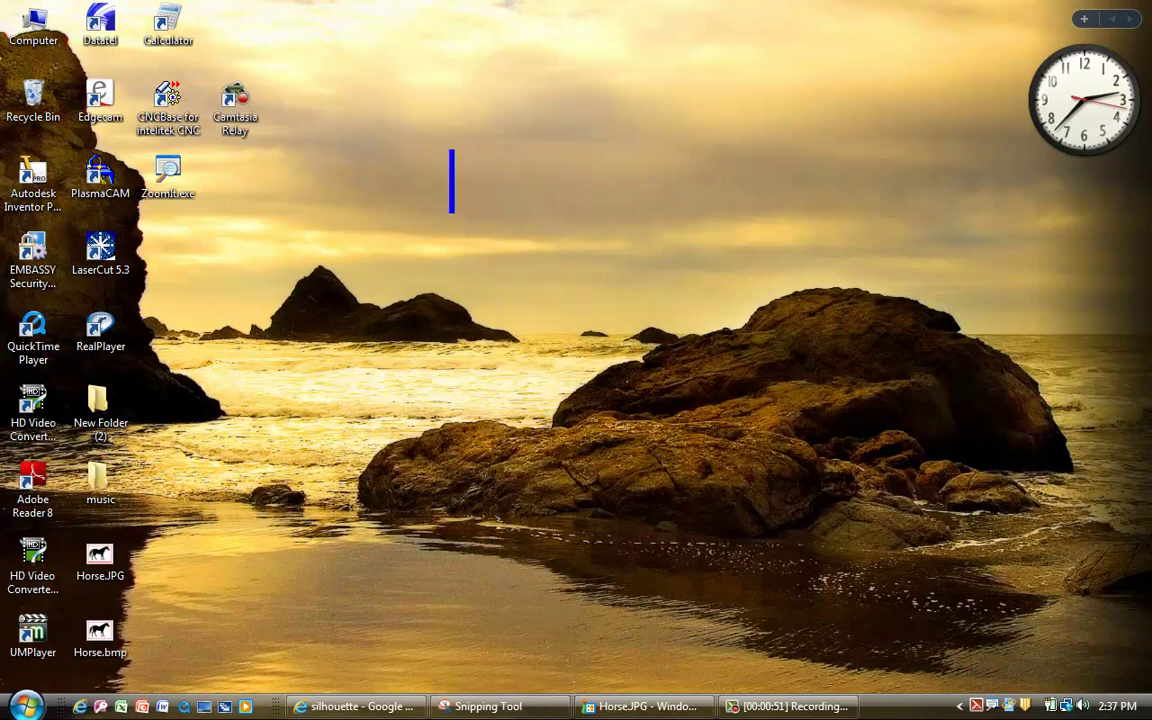
# Step: Annotate the desktop with 'Morris' in blue and 'O-C Tech' in red on the line below
pyautogui.write('Morr')
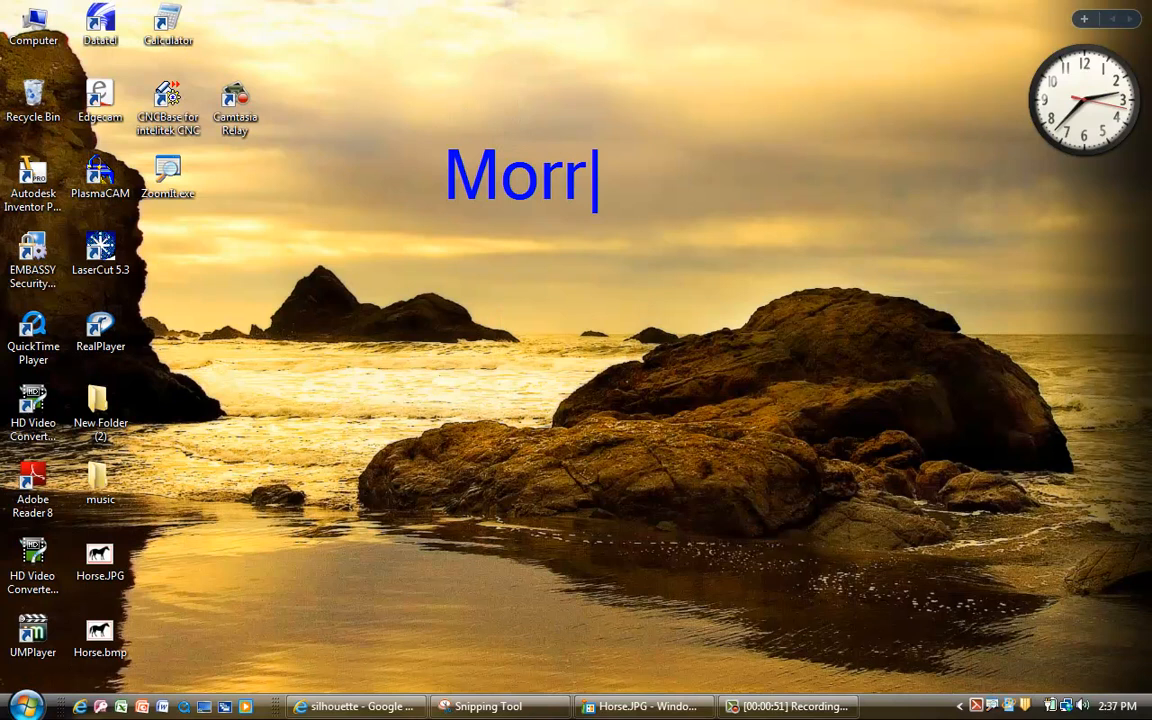
pyautogui.write('is')
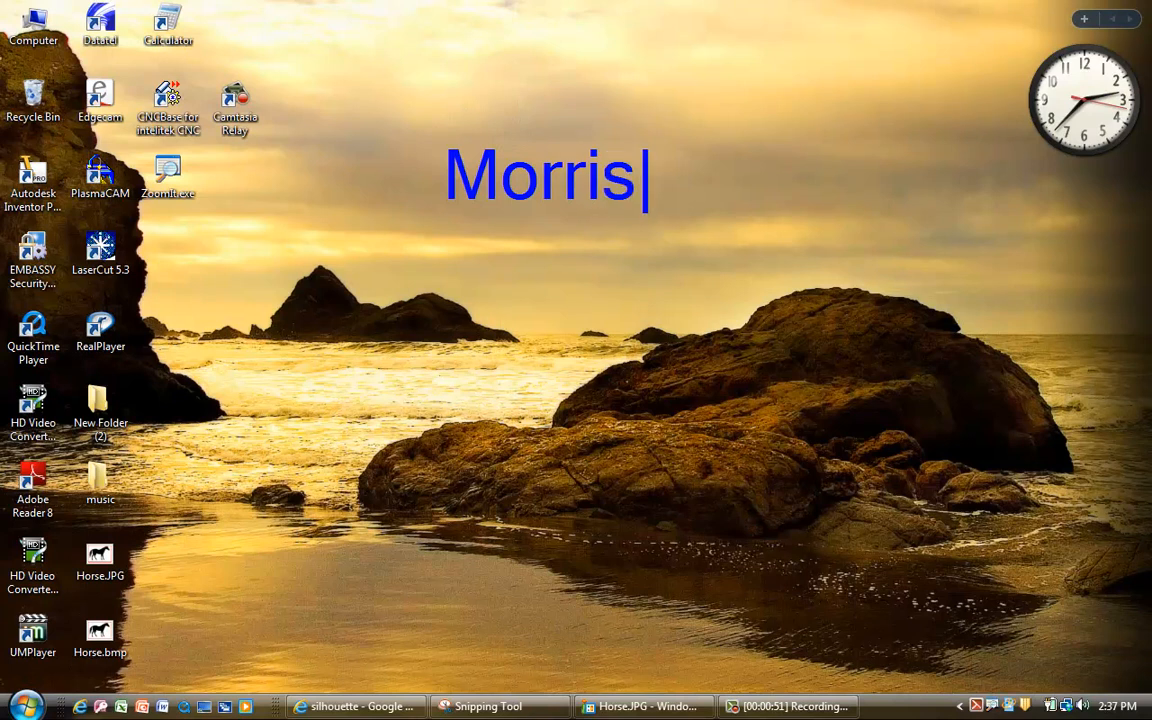
pyautogui.press('Enter')
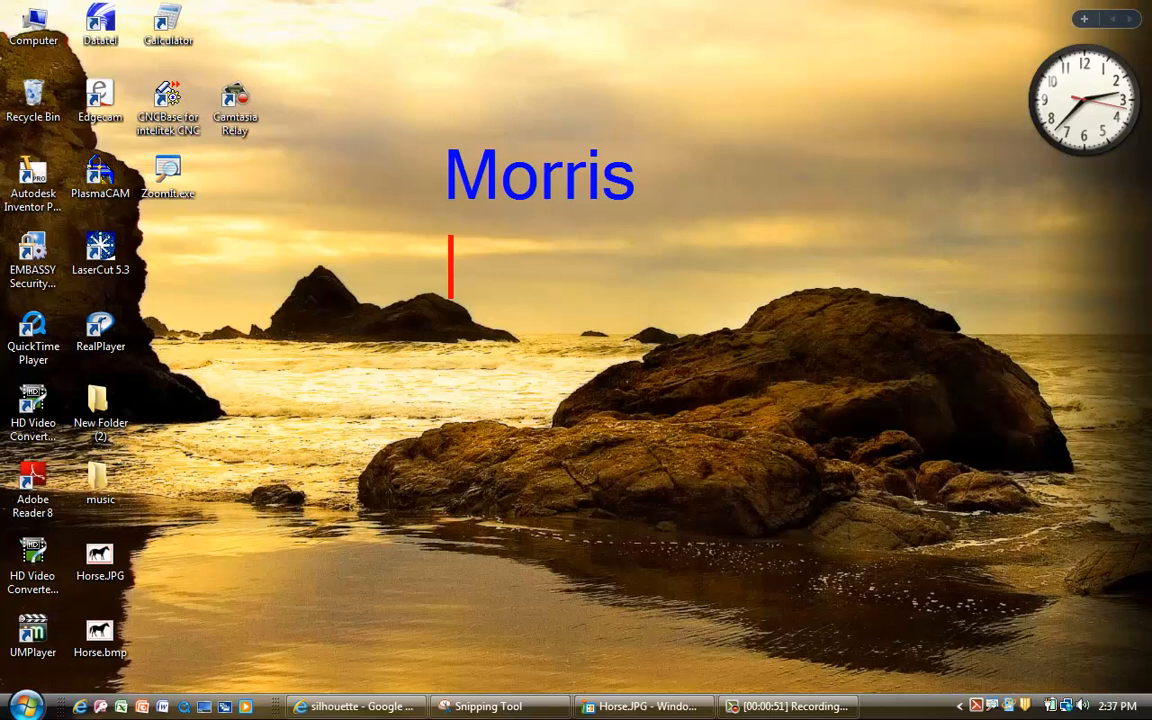
pyautogui.write('O-')
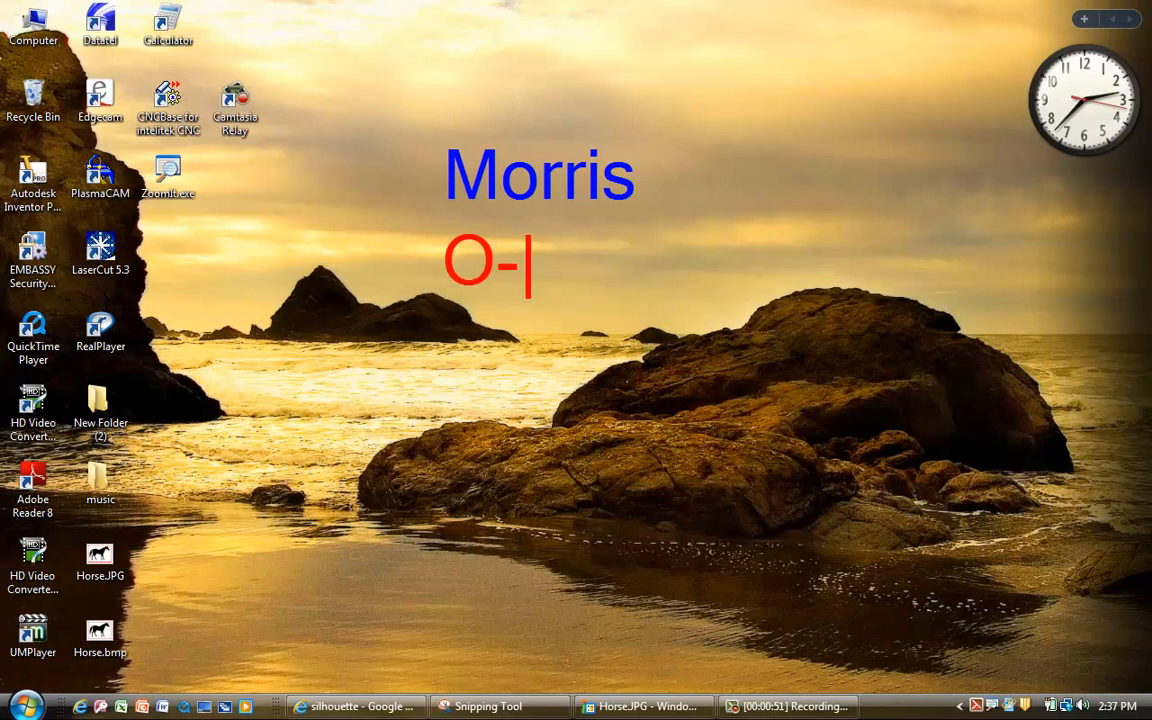
pyautogui.write('C Te')
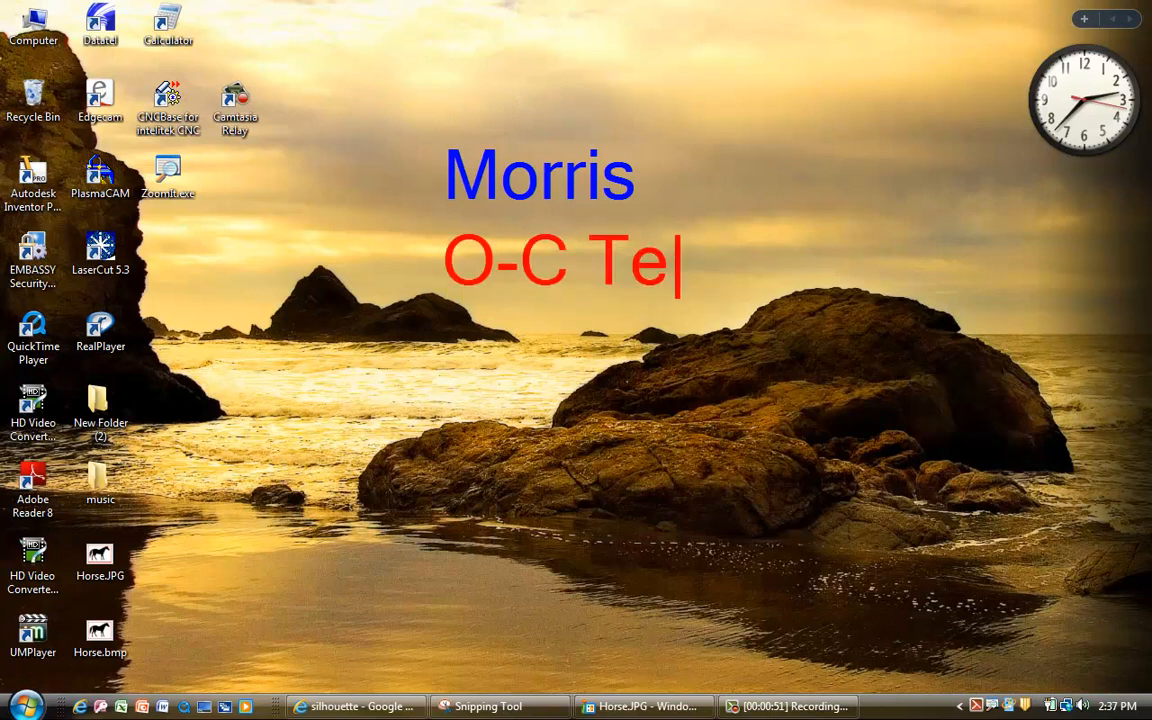
pyautogui.write('ch')
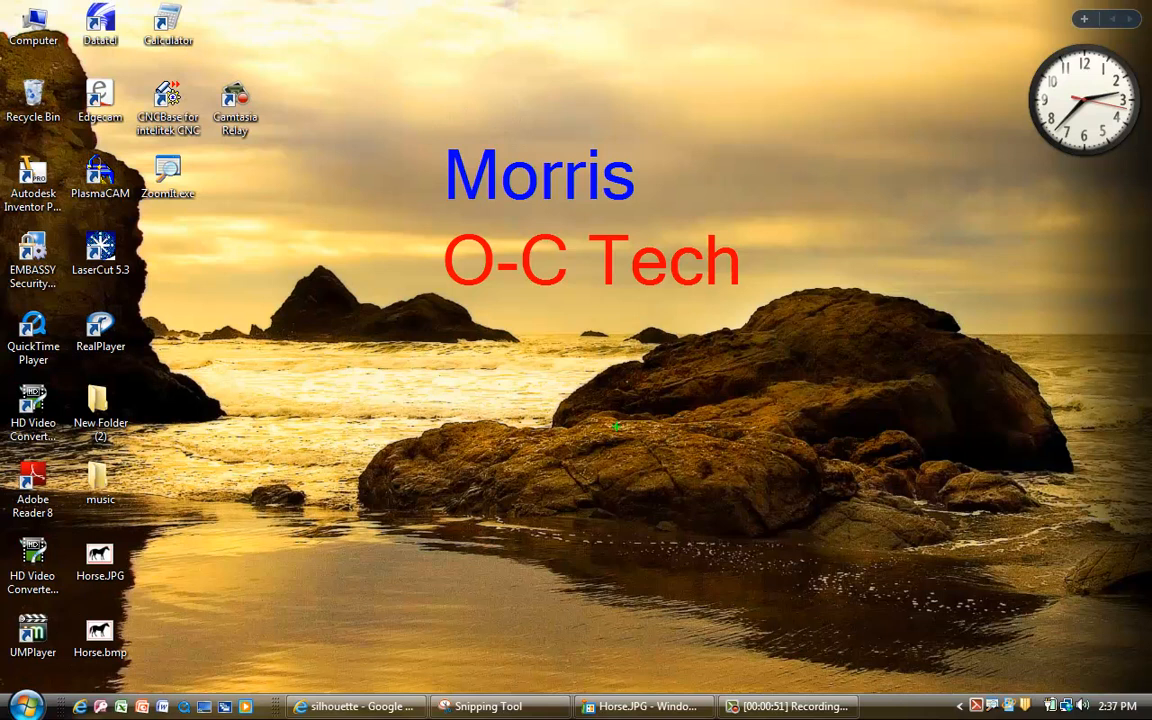
pyautogui.moveTo(468, 332)
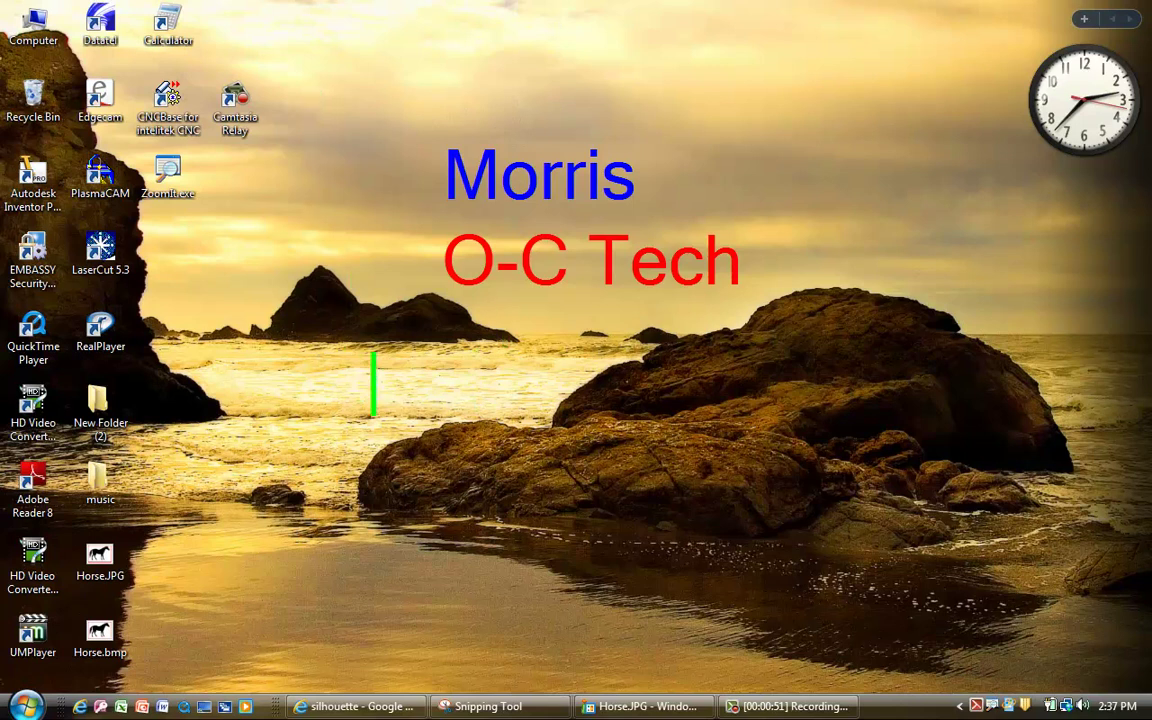
# Step: Add placeholder lines 'hsskrxkeh' and 'lilHCkhrkh' below the red text before clearing the annotations
pyautogui.write('hsskrxkeh')
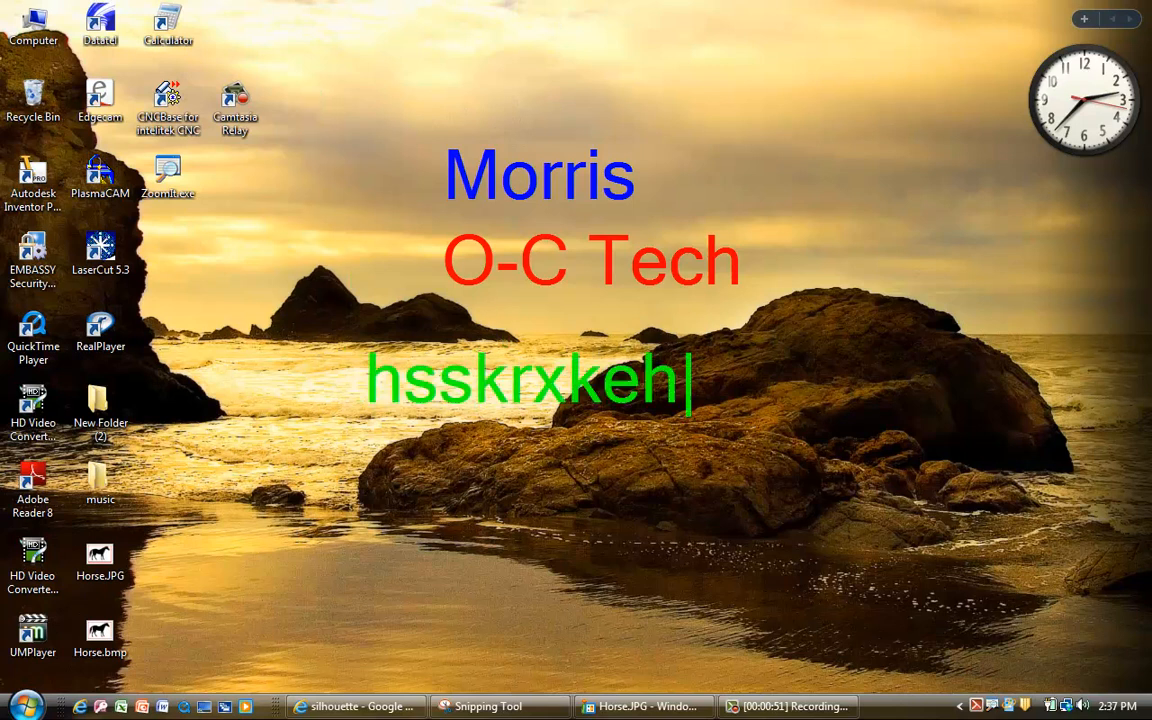
pyautogui.press('Enter')
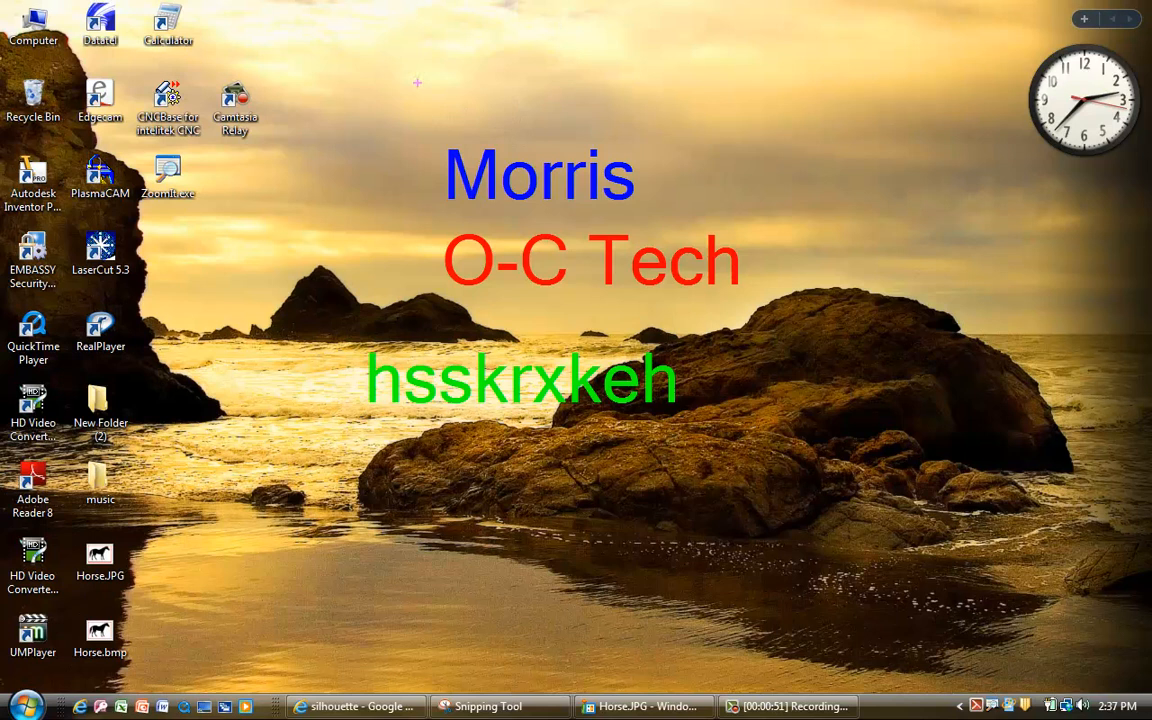
pyautogui.moveTo(432, 84)
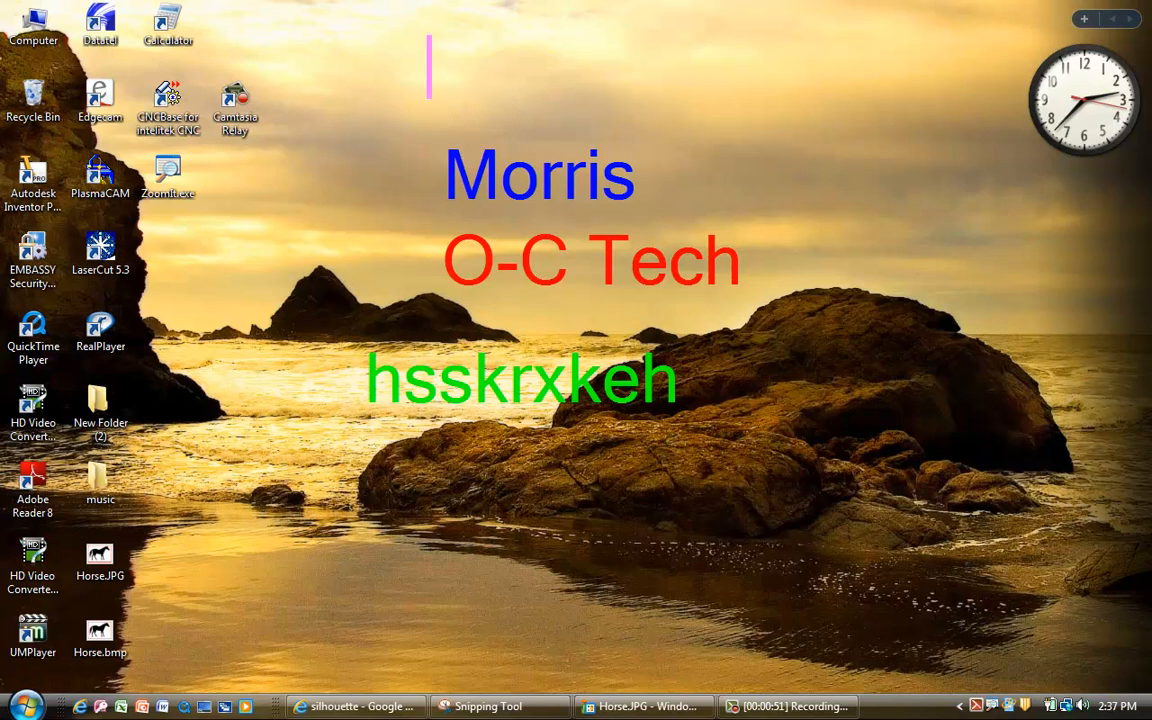
pyautogui.write('lilHCkhrkh')
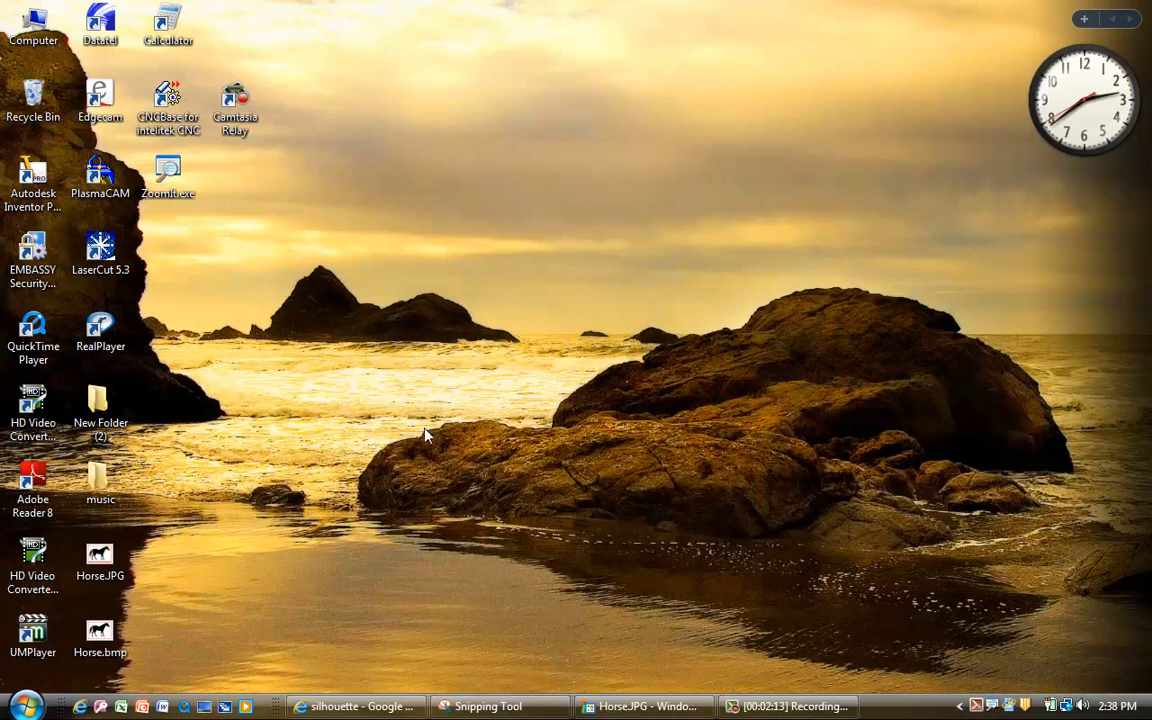
pyautogui.moveTo(516, 630)
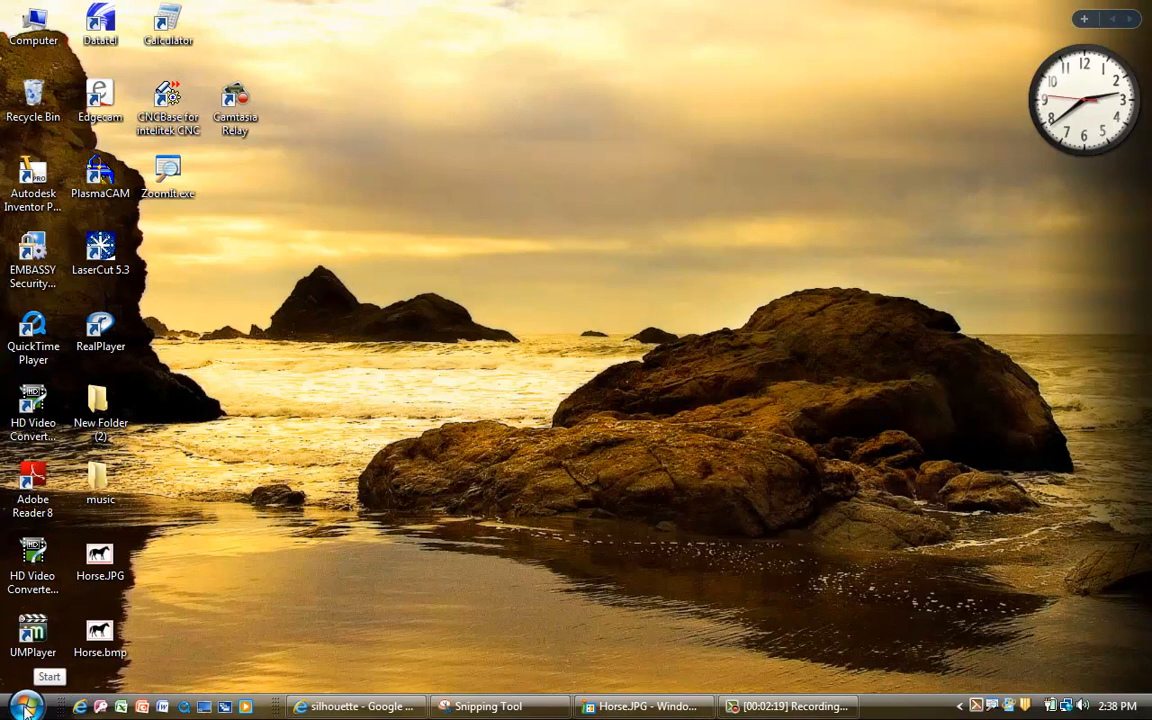
pyautogui.click(20, 694)
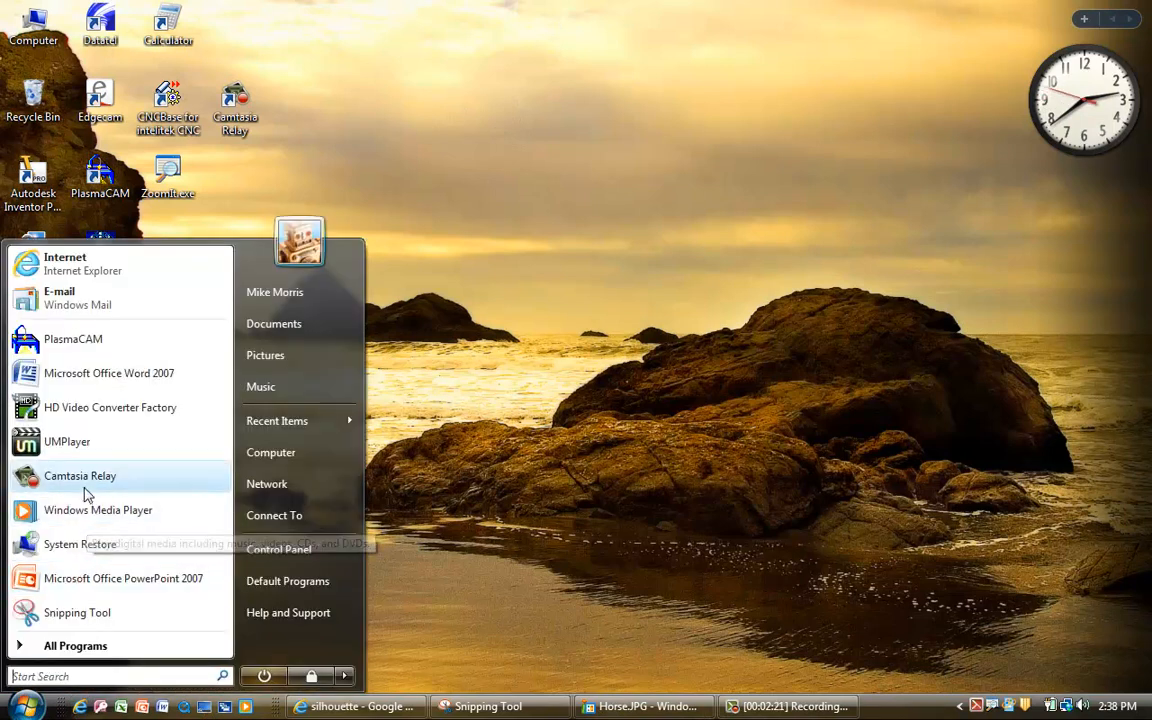
pyautogui.moveTo(468, 476)
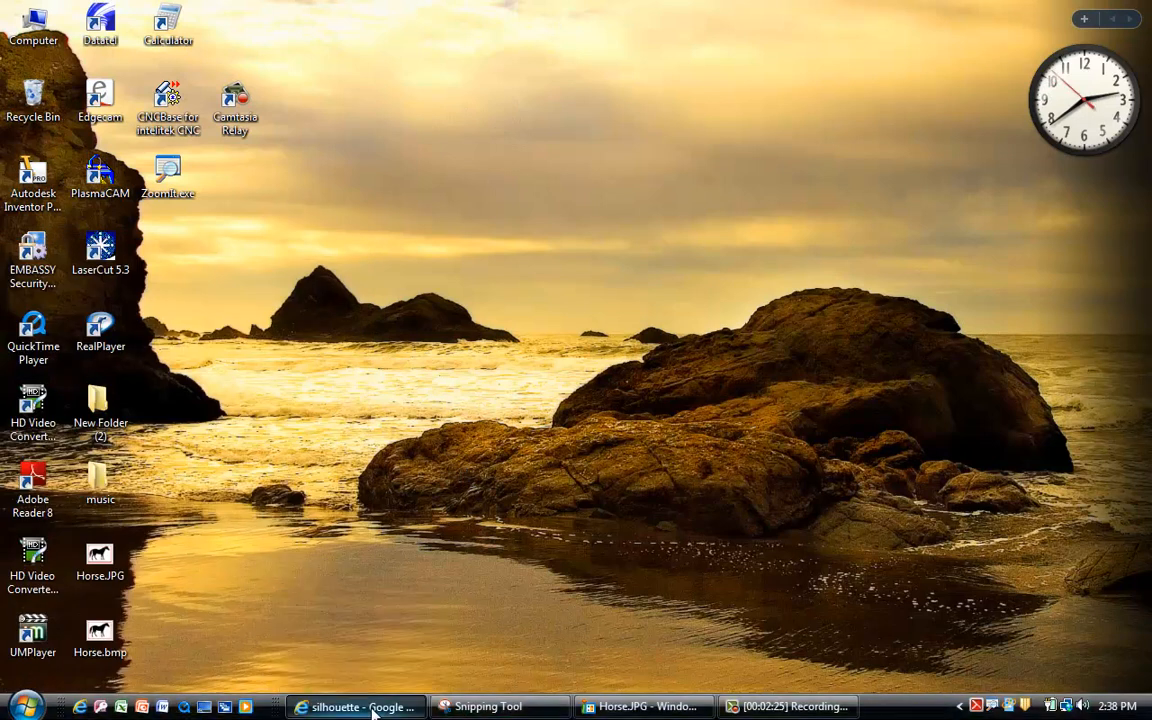
# Step: Restore the Google silhouette image results and scroll down through further pages of shapes
pyautogui.click(356, 708)
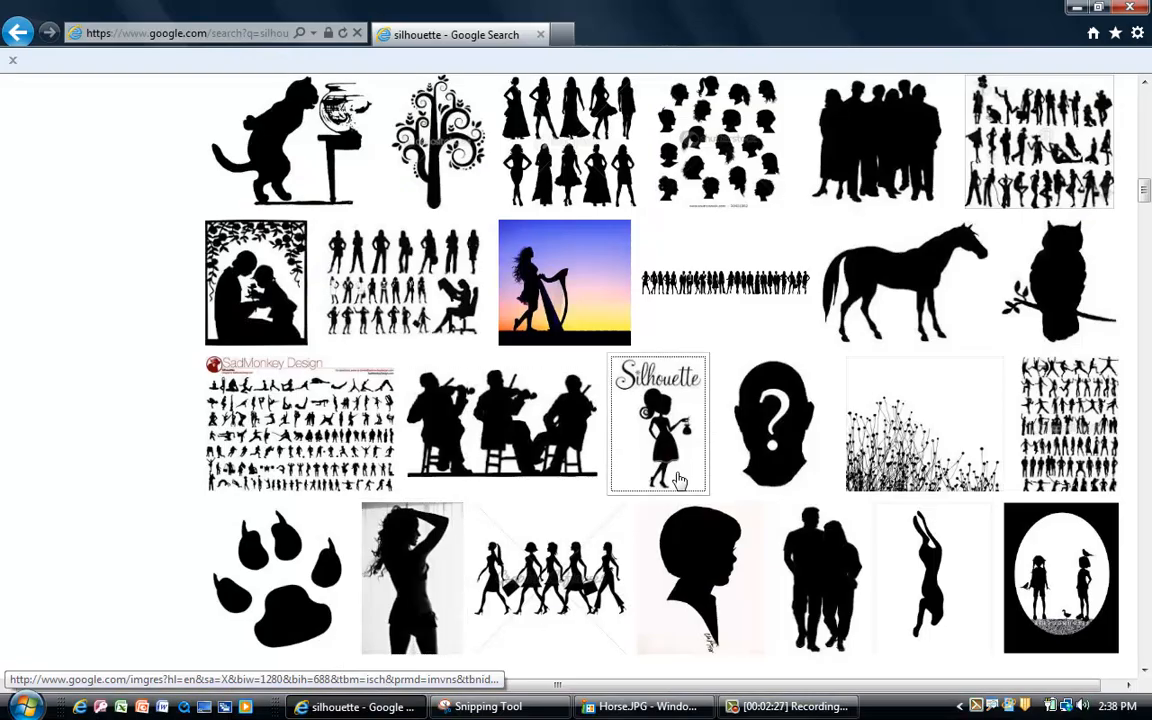
pyautogui.scroll(-3)
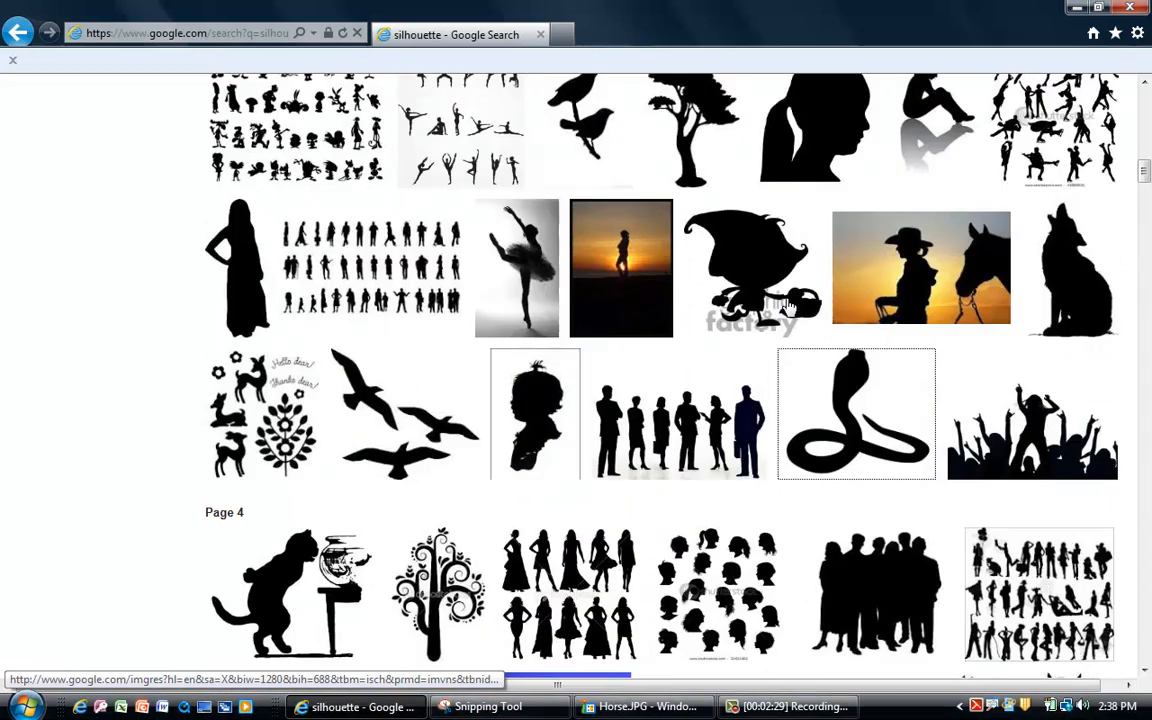
pyautogui.scroll(3)
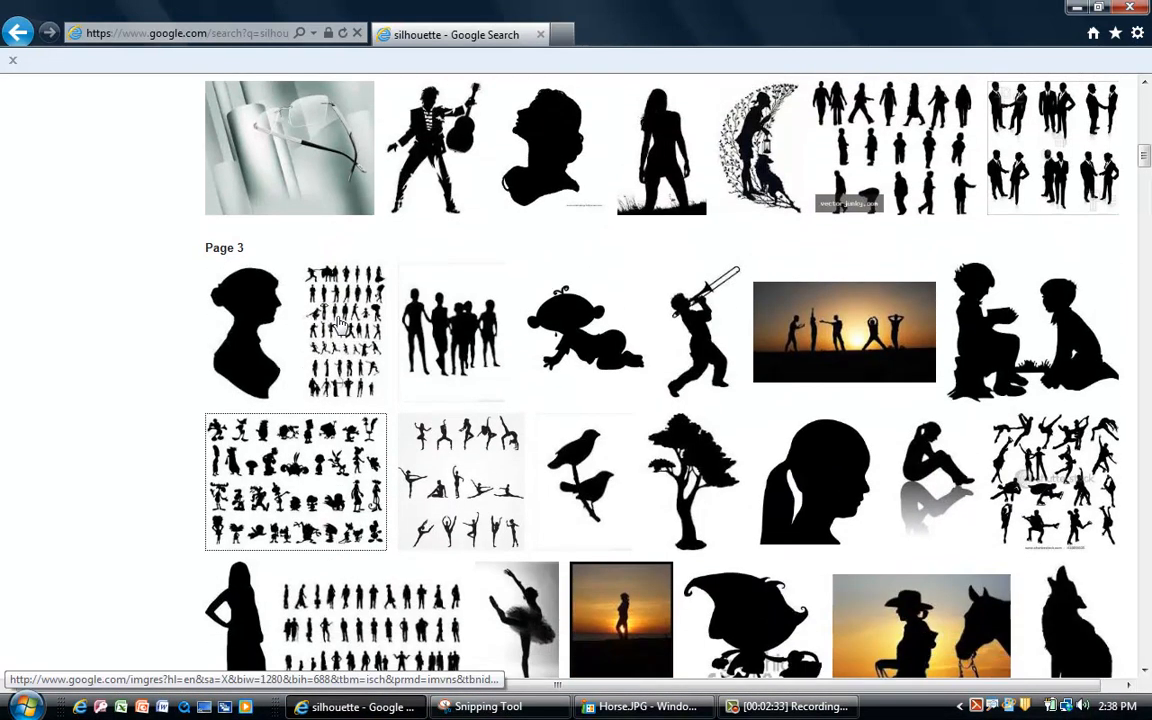
pyautogui.scroll(-3)
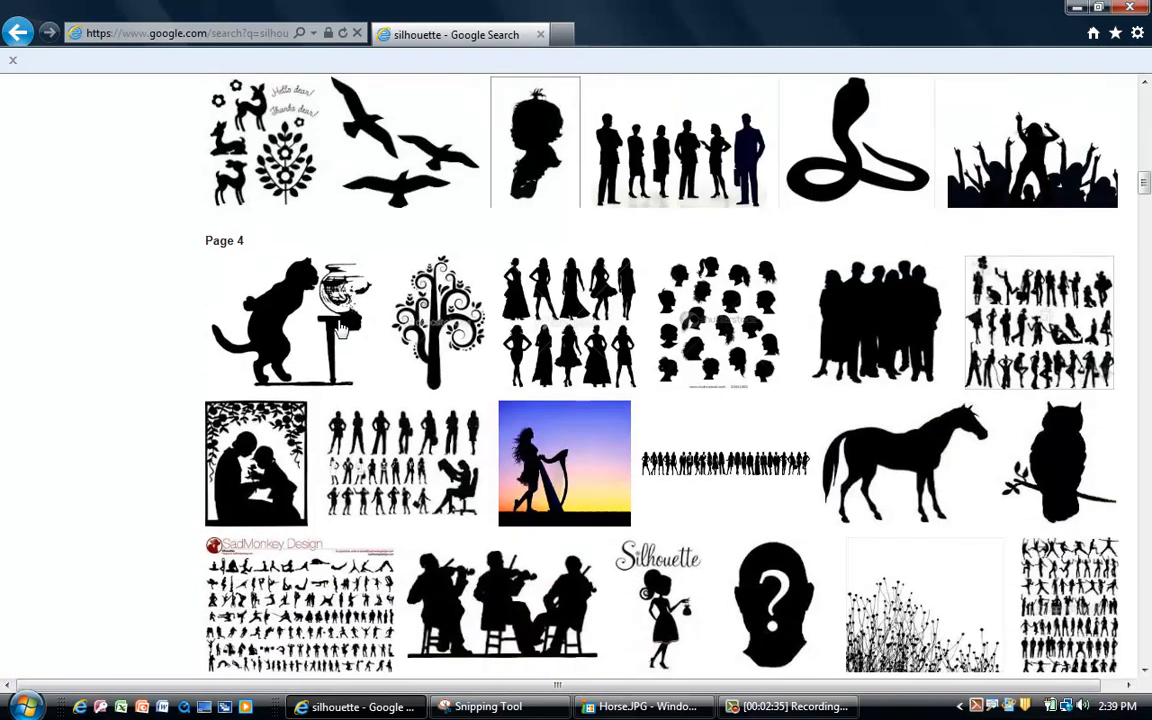
pyautogui.scroll(-3)
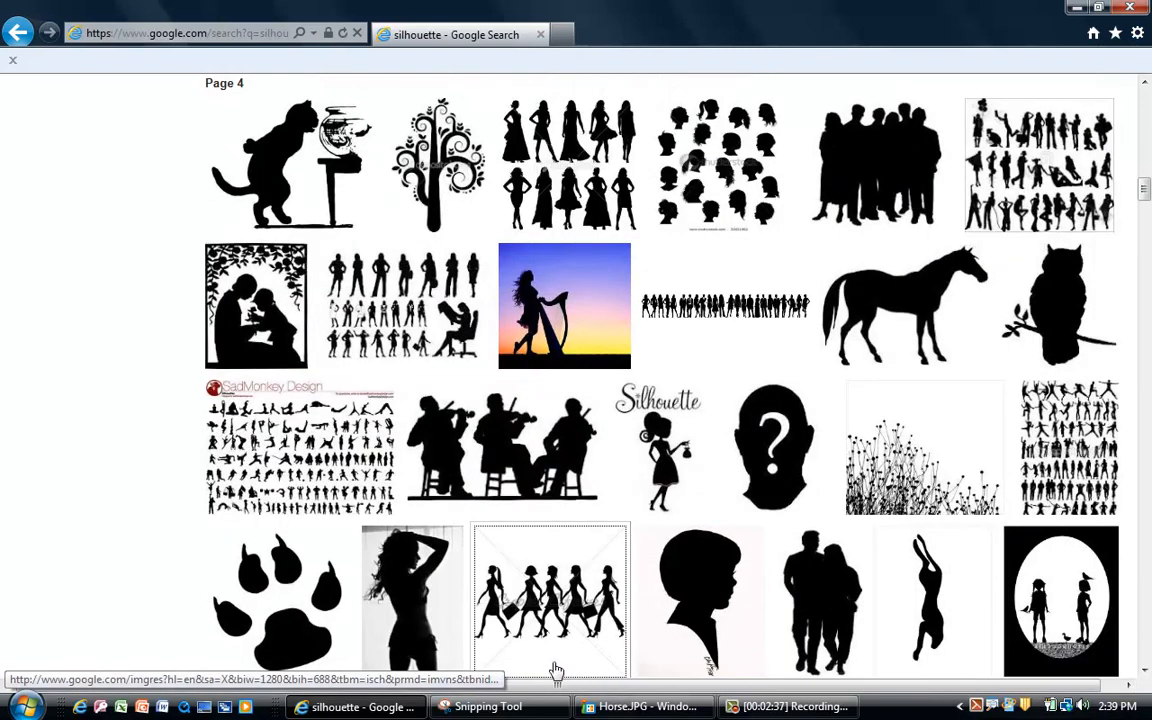
pyautogui.moveTo(644, 708)
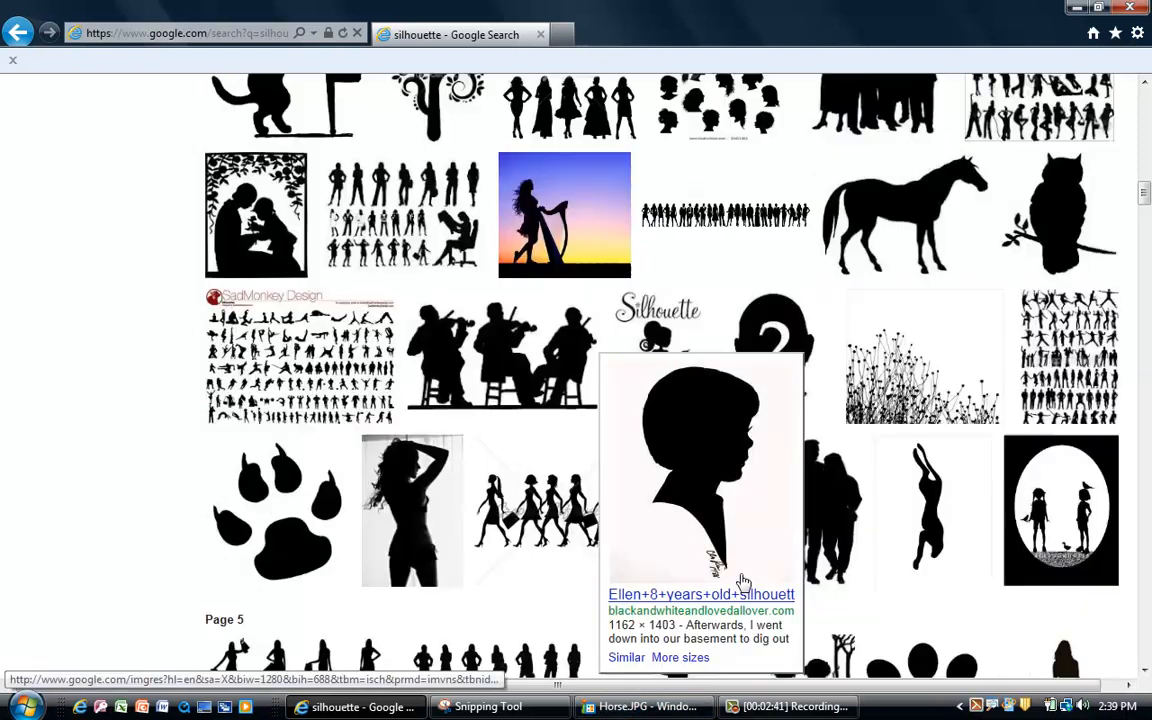
pyautogui.scroll(-3)
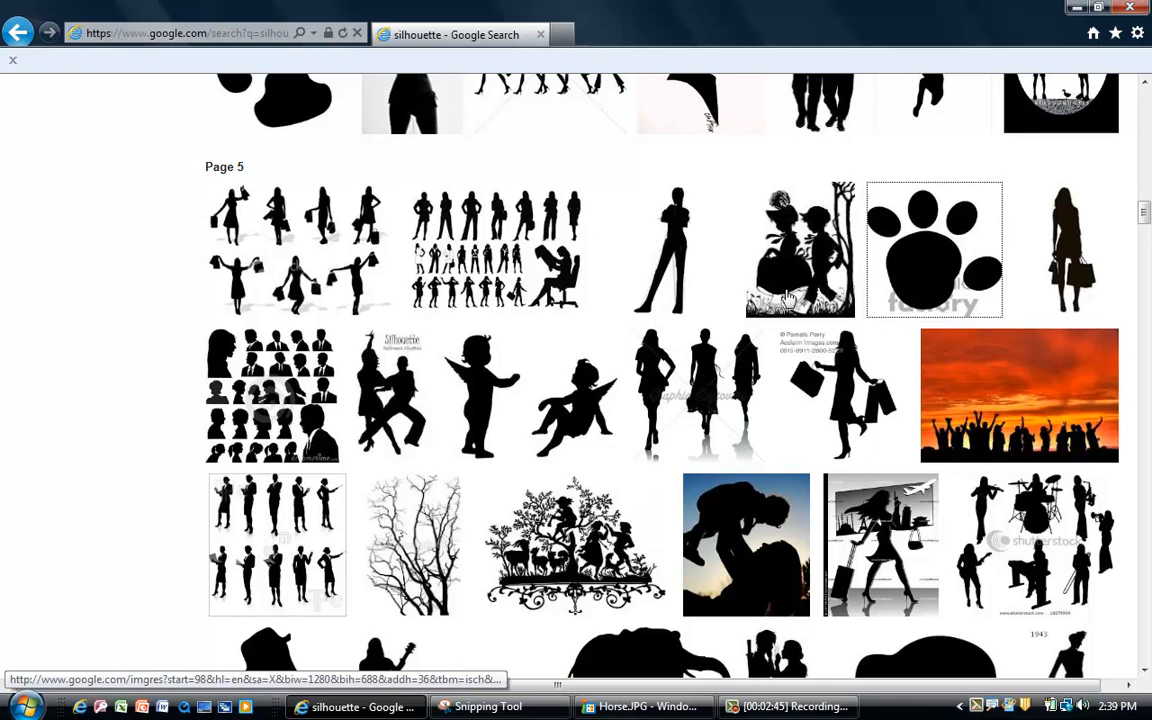
pyautogui.scroll(-3)
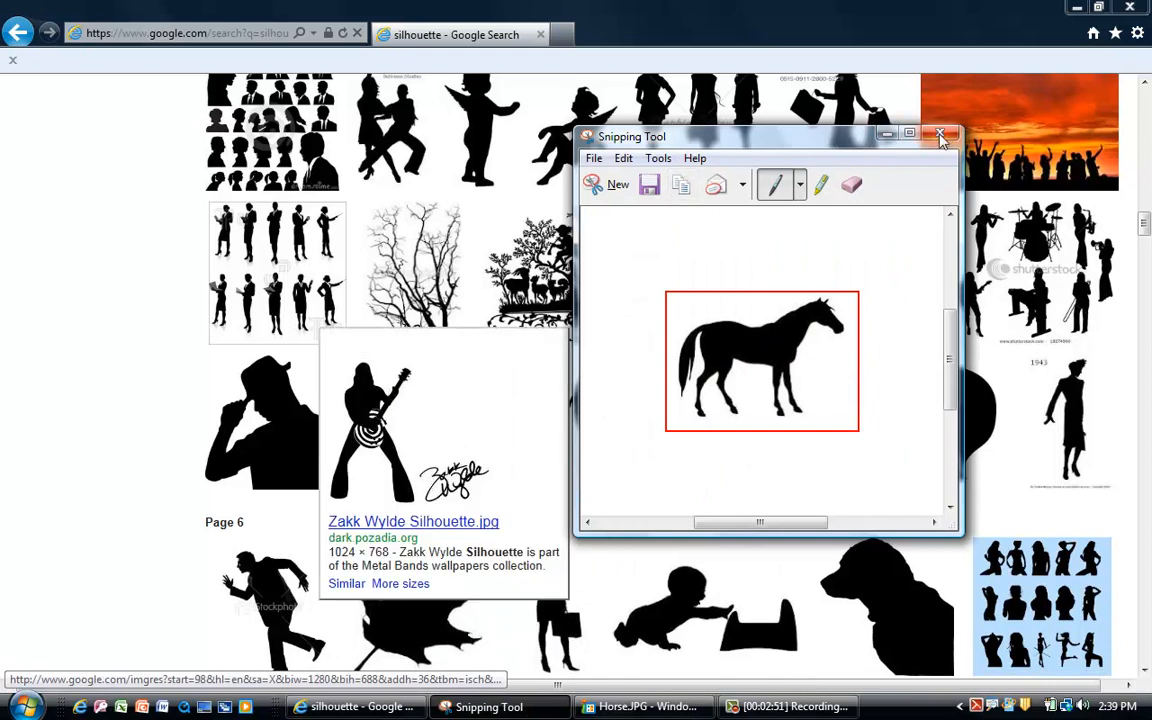
# Step: Close the old horse snip window and bring up the Start menu
pyautogui.click(940, 136)
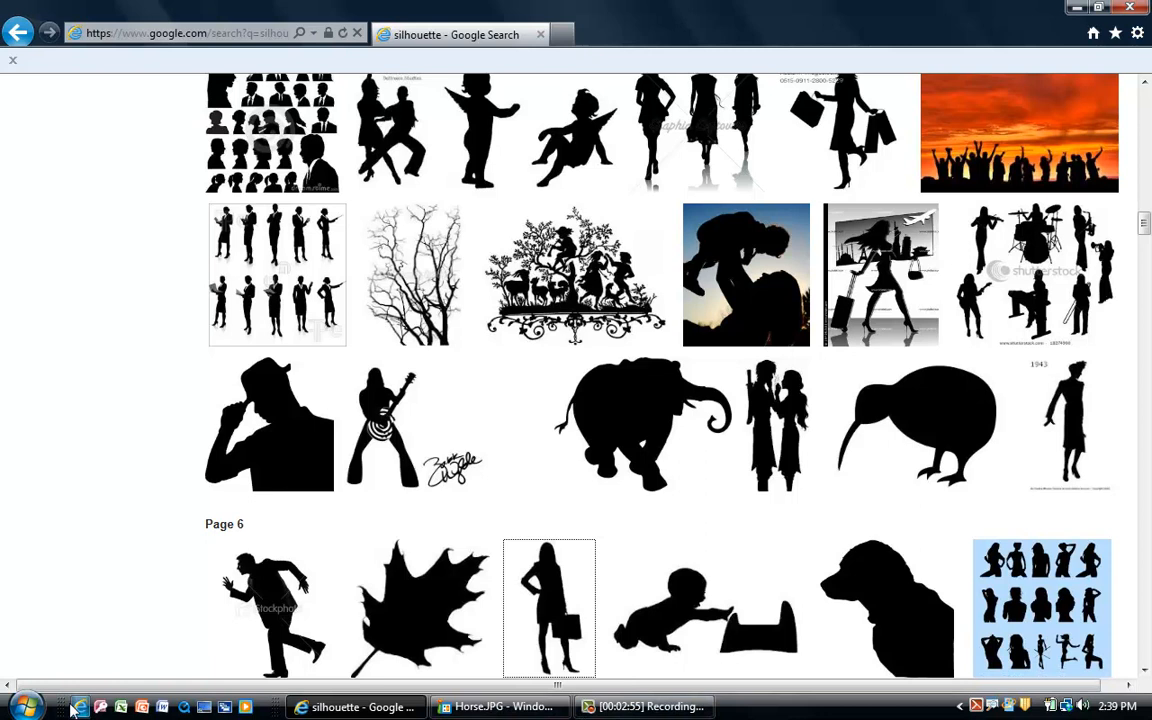
pyautogui.click(26, 700)
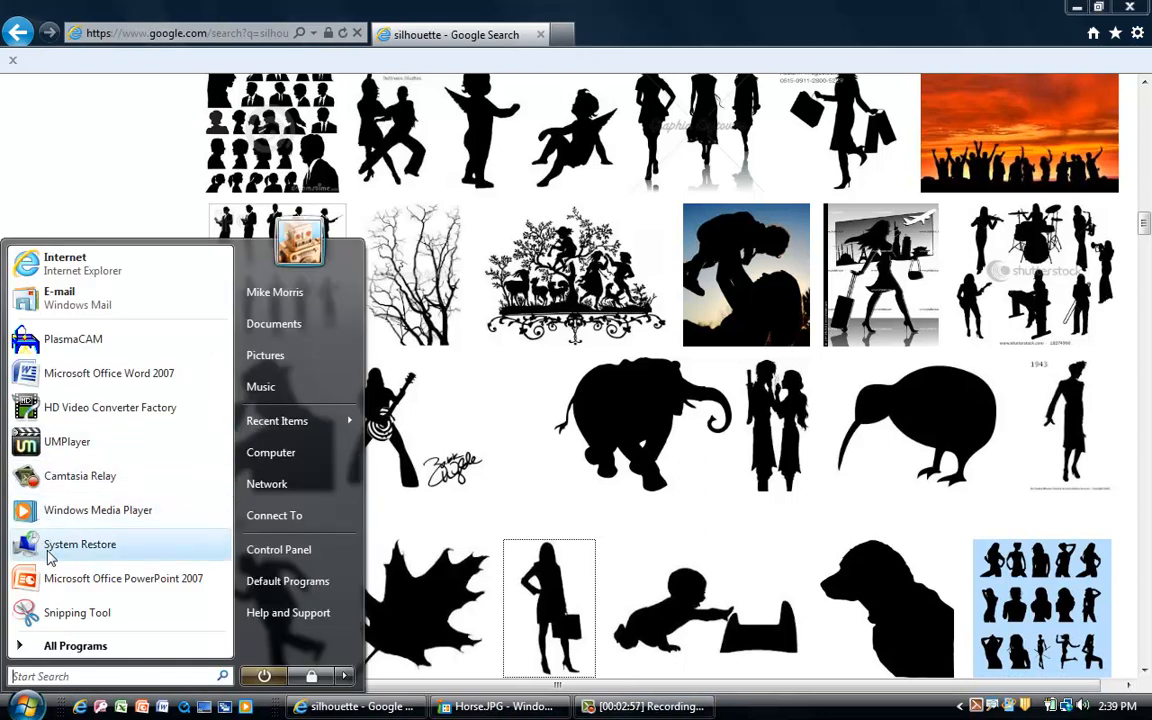
pyautogui.moveTo(108, 374)
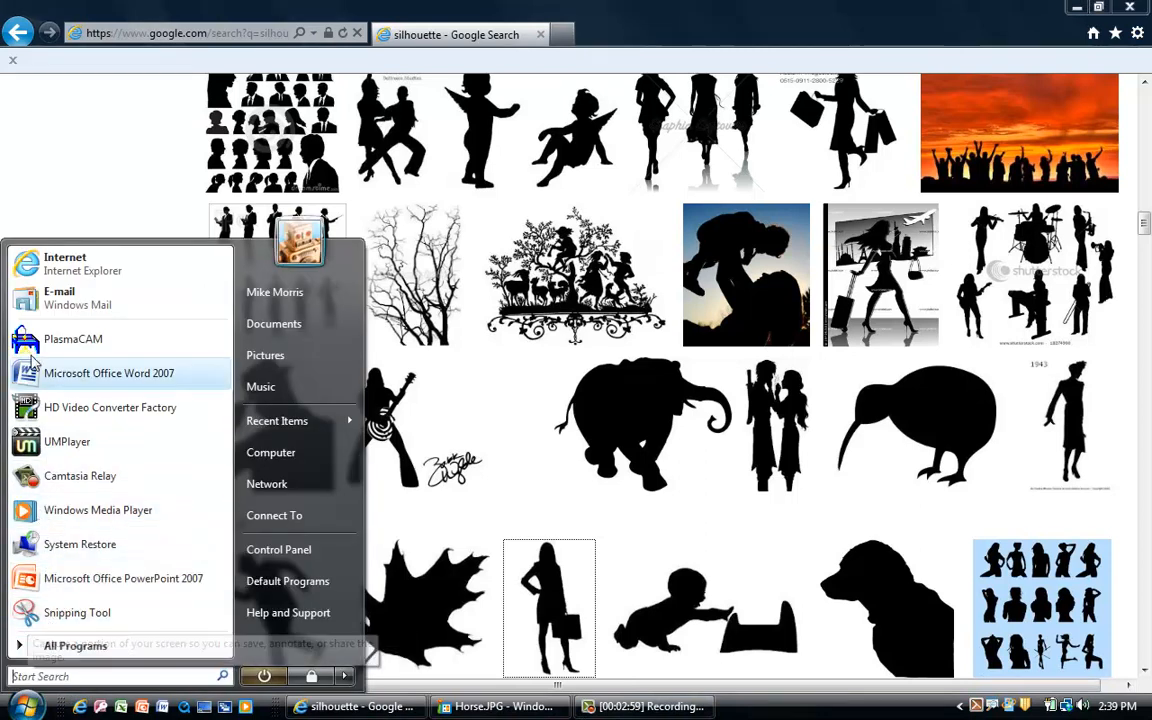
pyautogui.moveTo(76, 612)
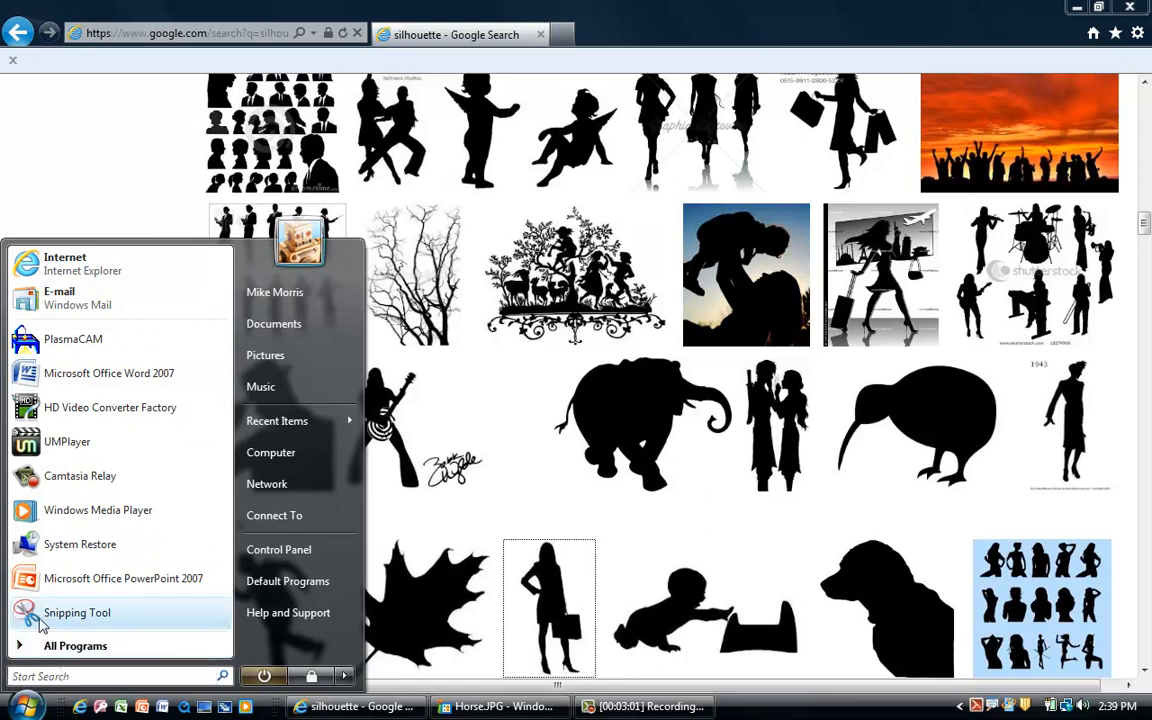
# Step: Start a new Snipping Tool capture and drag a rectangle around the elephant silhouette
pyautogui.click(64, 612)
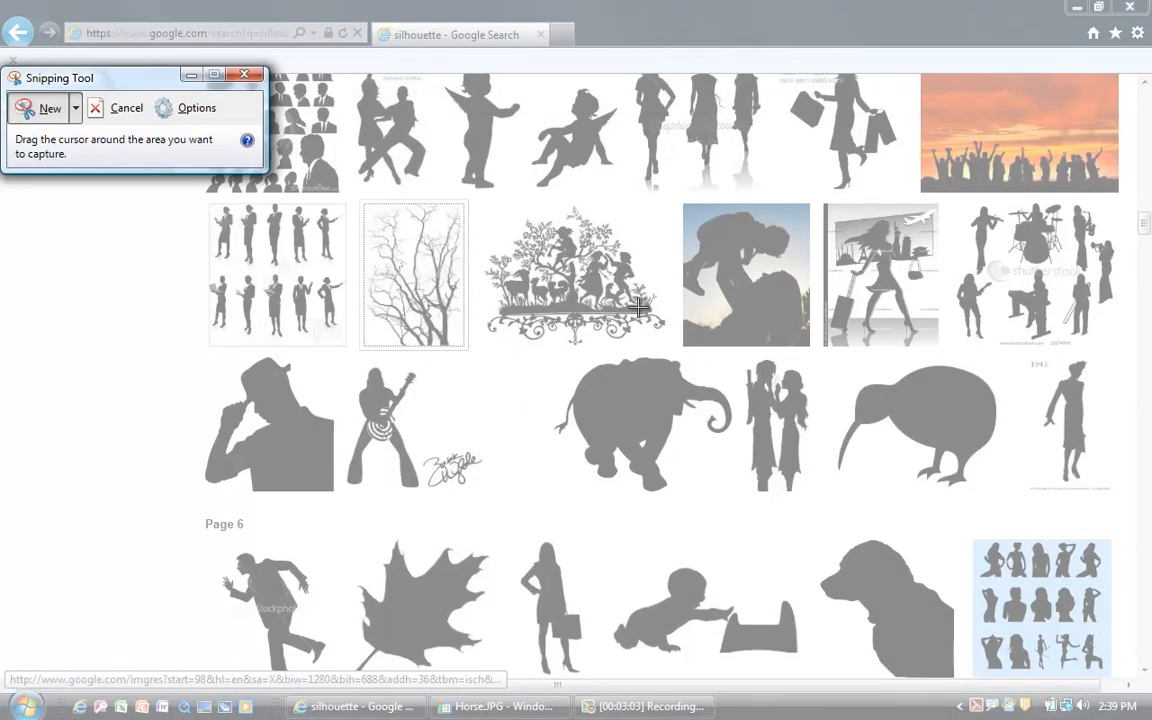
pyautogui.moveTo(524, 352)
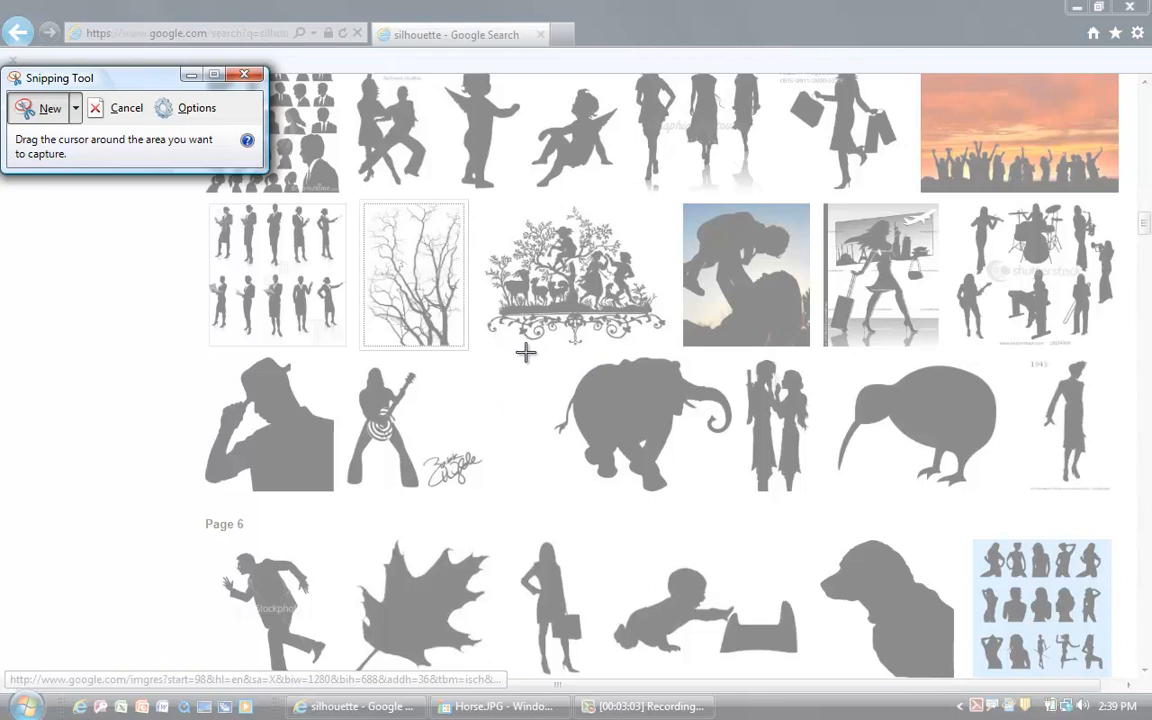
pyautogui.moveTo(528, 358); pyautogui.dragTo(748, 476)
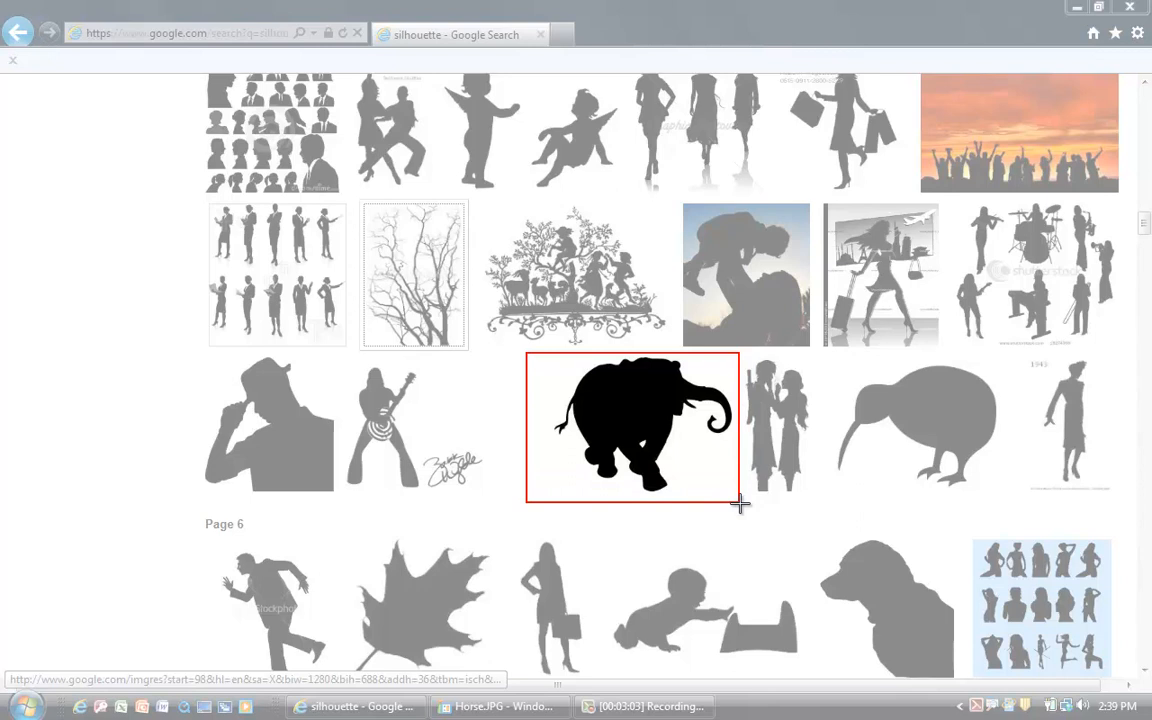
pyautogui.moveTo(730, 500)
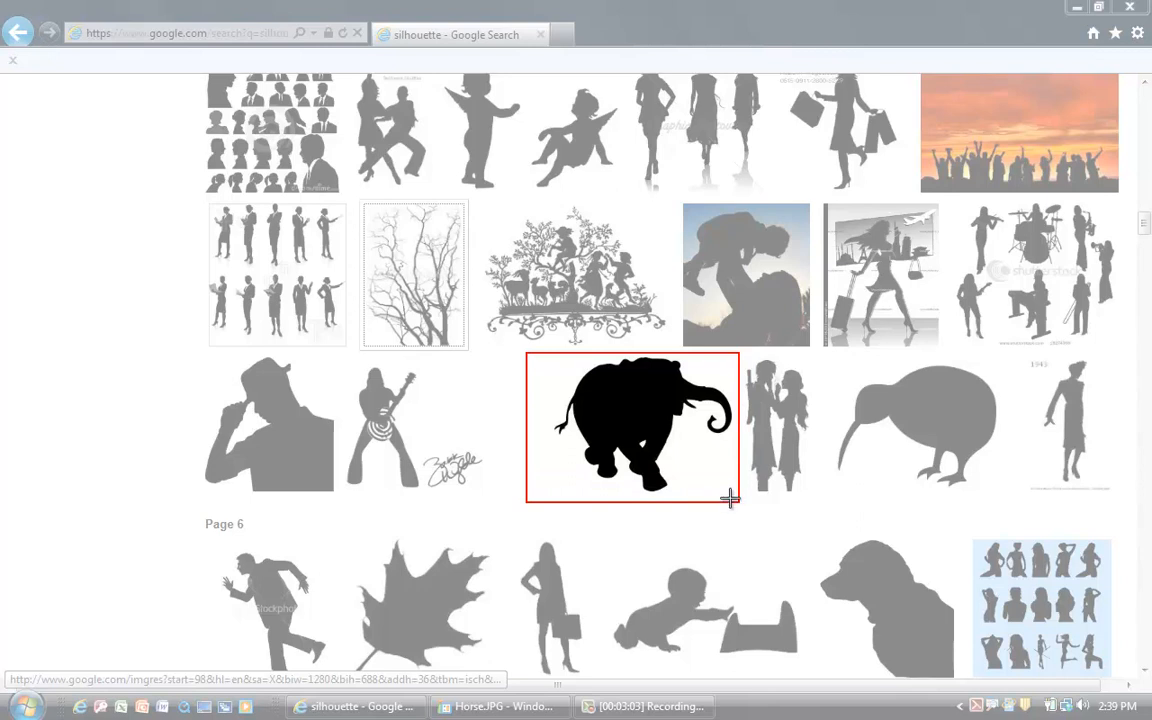
pyautogui.moveTo(742, 454)
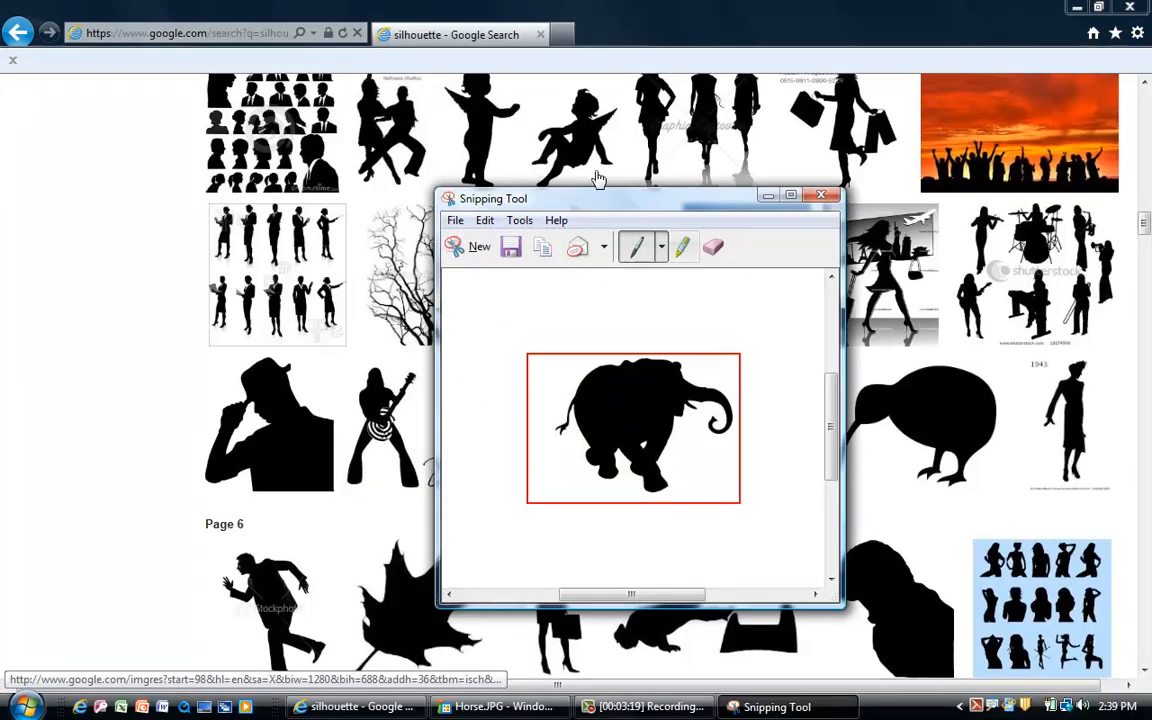
# Step: Save the elephant snip via File > Save As as Capture.JPG on the desktop
pyautogui.click(456, 220)
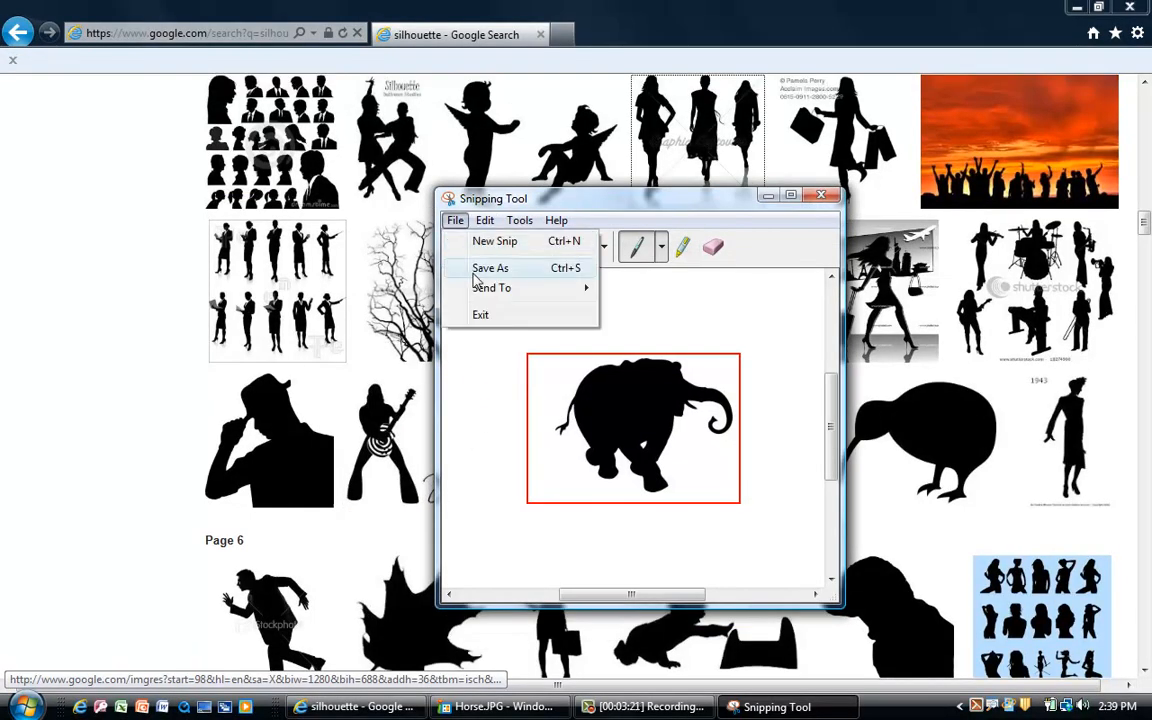
pyautogui.click(490, 268)
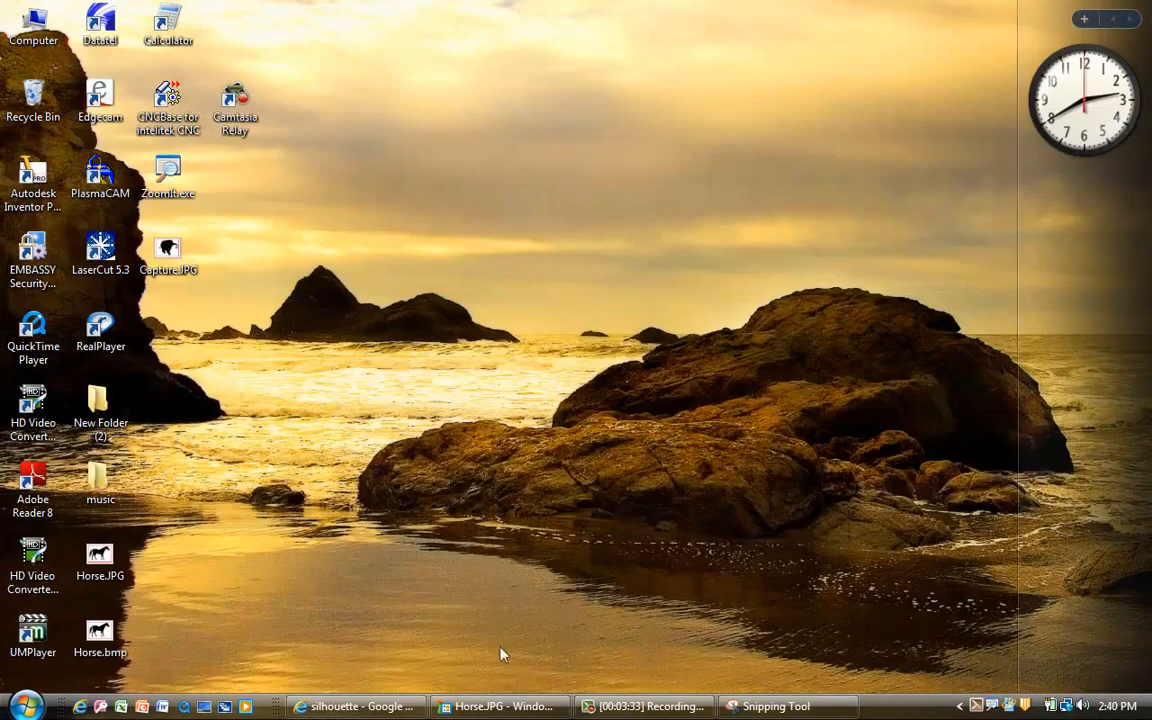
pyautogui.moveTo(448, 644)
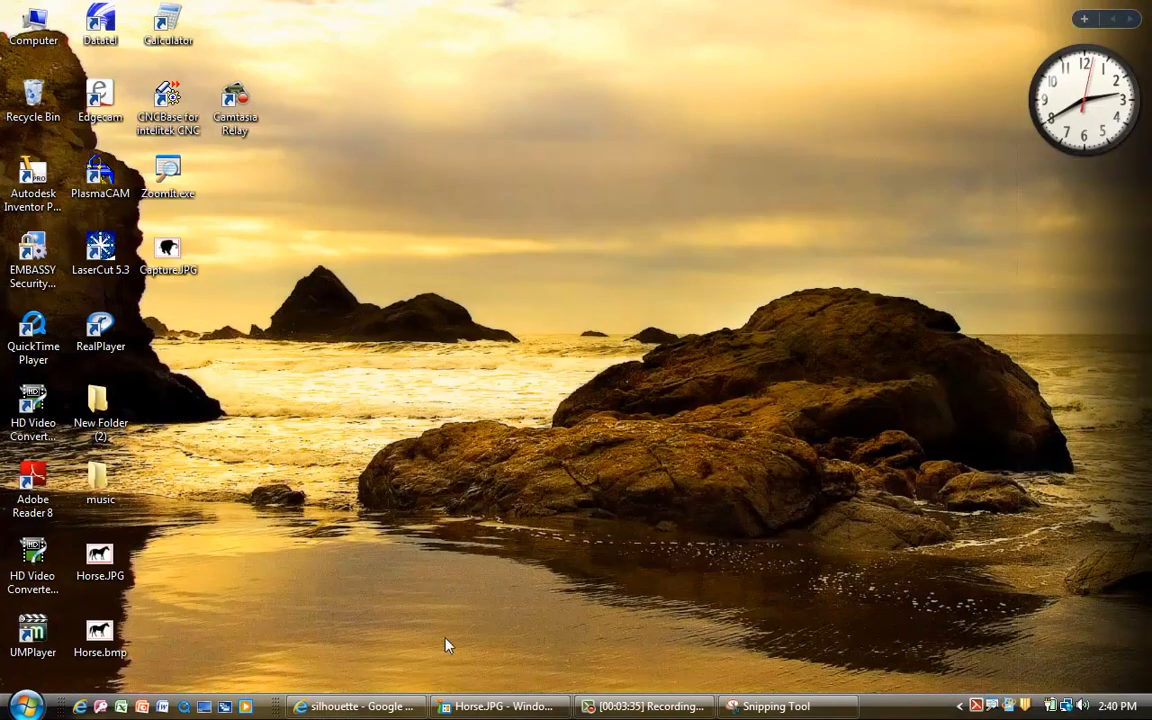
# Step: Open the saved Capture.JPG elephant image from the desktop in Windows Photo Gallery
pyautogui.click(32, 476)
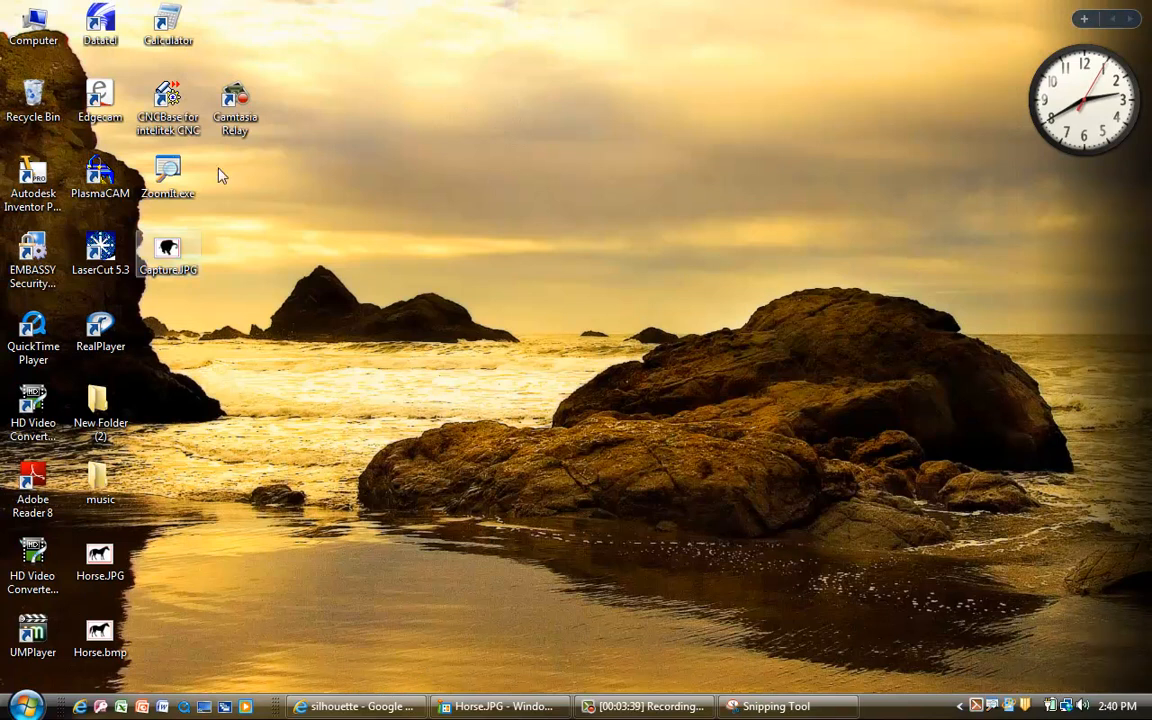
pyautogui.doubleClick(168, 248)
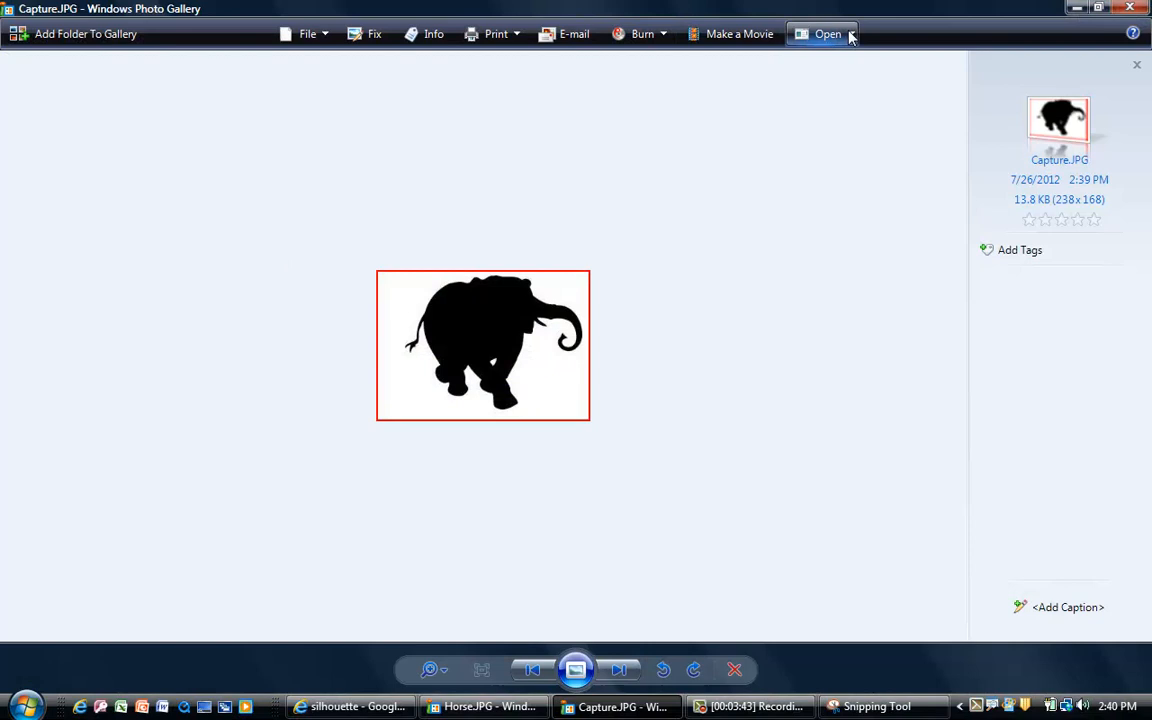
pyautogui.moveTo(198, 96)
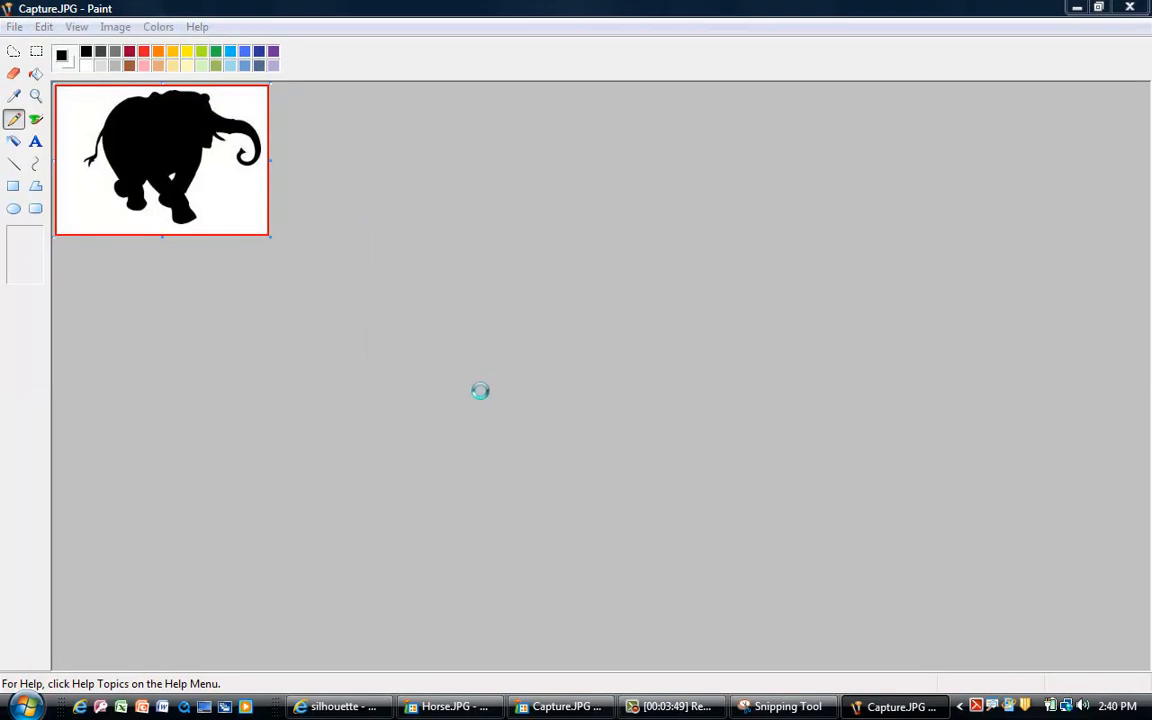
# Step: Save the elephant as Capture.bmp in 16 Color Bitmap format, accept the colour-loss warning, and close the photo viewer
pyautogui.click(14, 28)
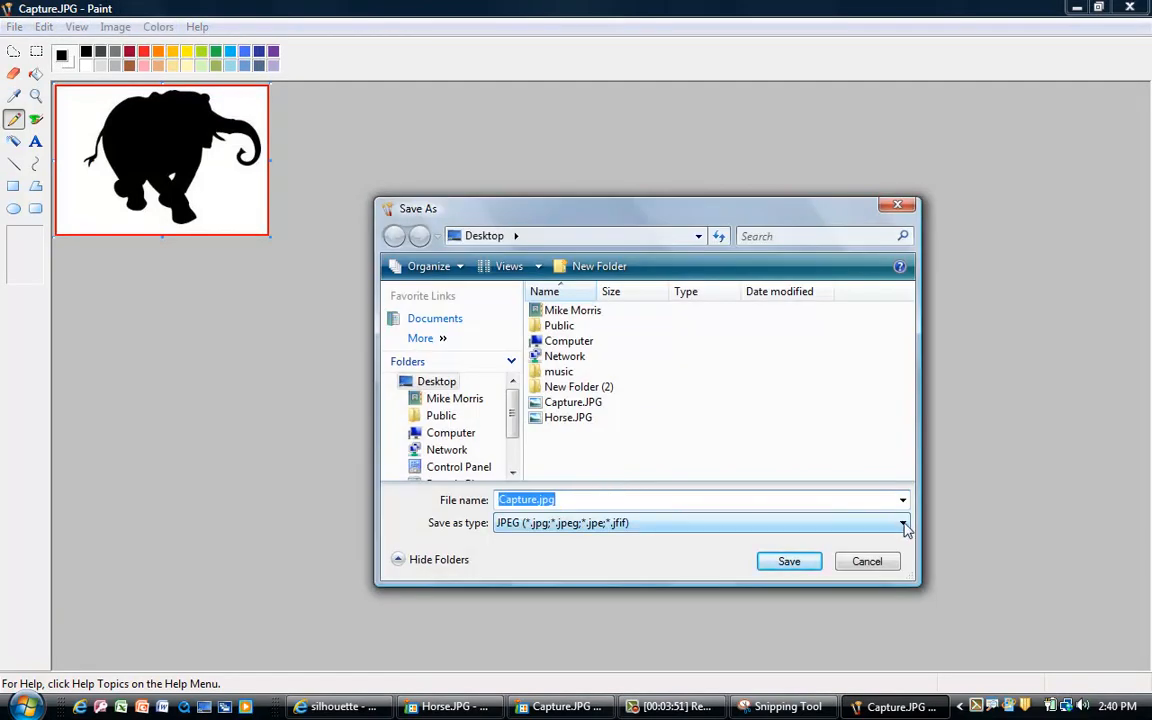
pyautogui.click(904, 524)
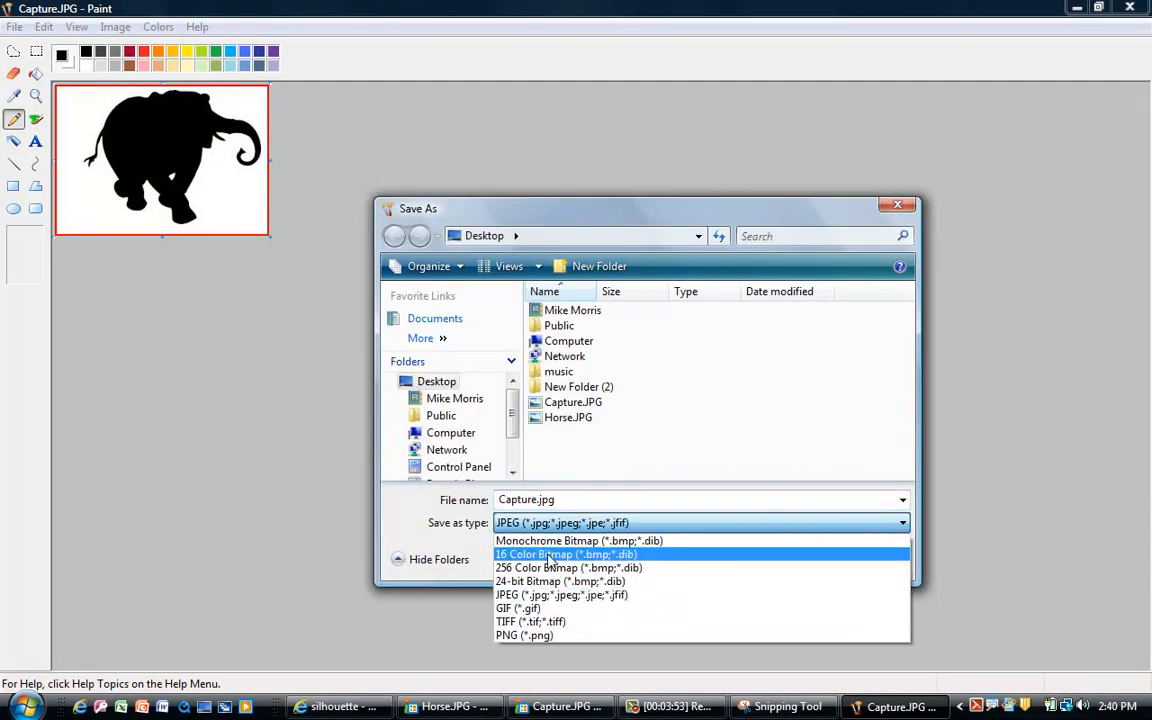
pyautogui.click(566, 554)
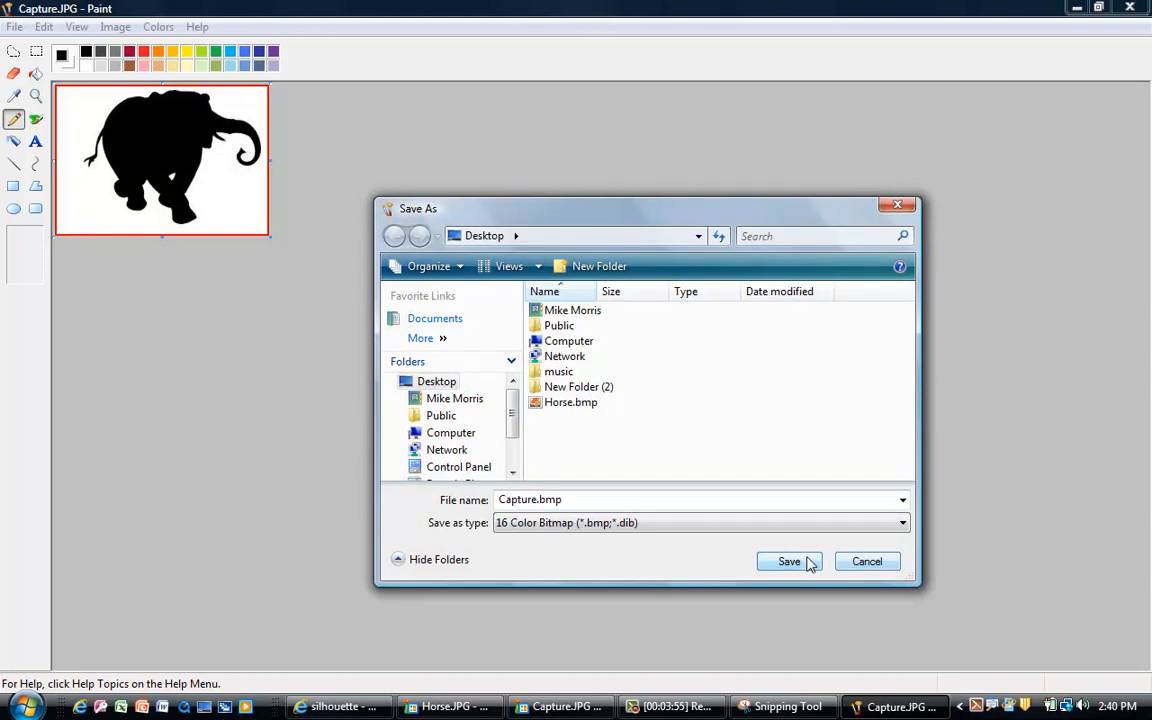
pyautogui.click(788, 560)
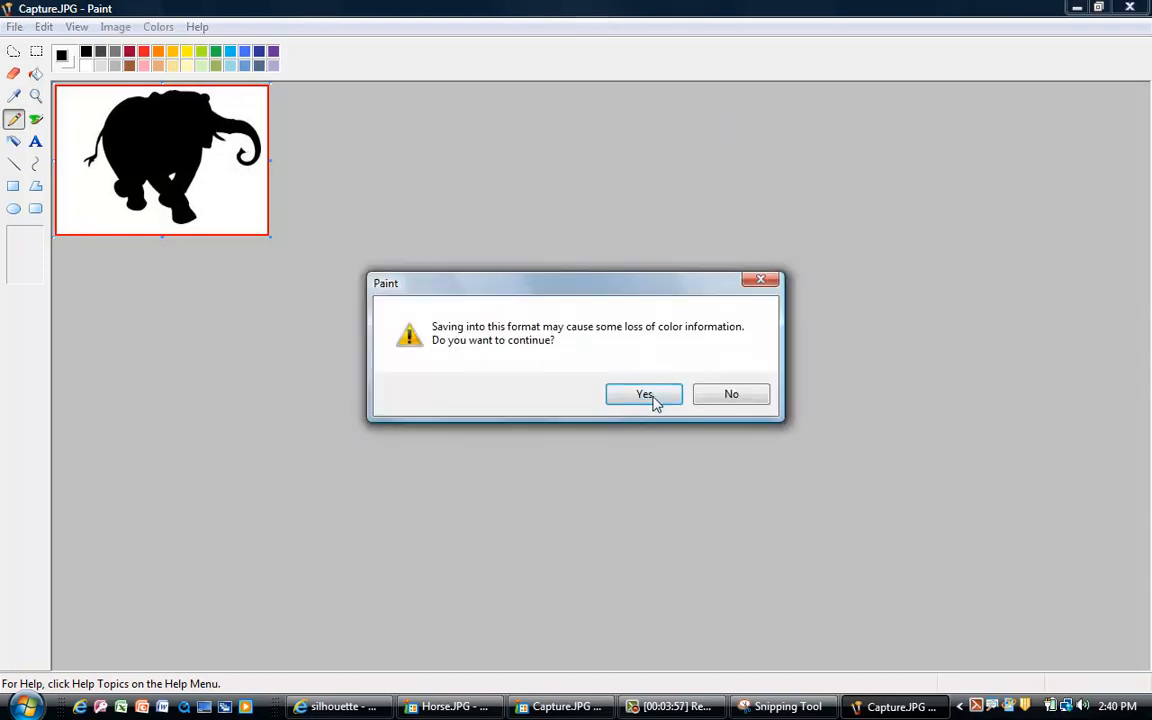
pyautogui.click(644, 394)
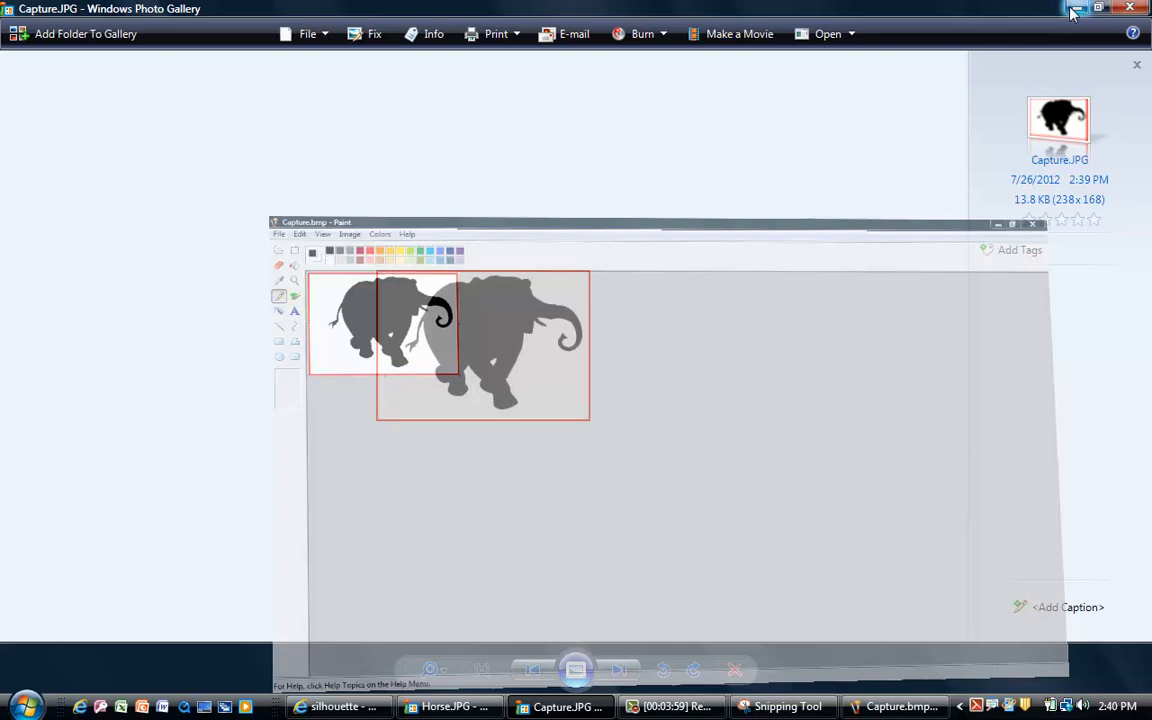
pyautogui.click(1034, 224)
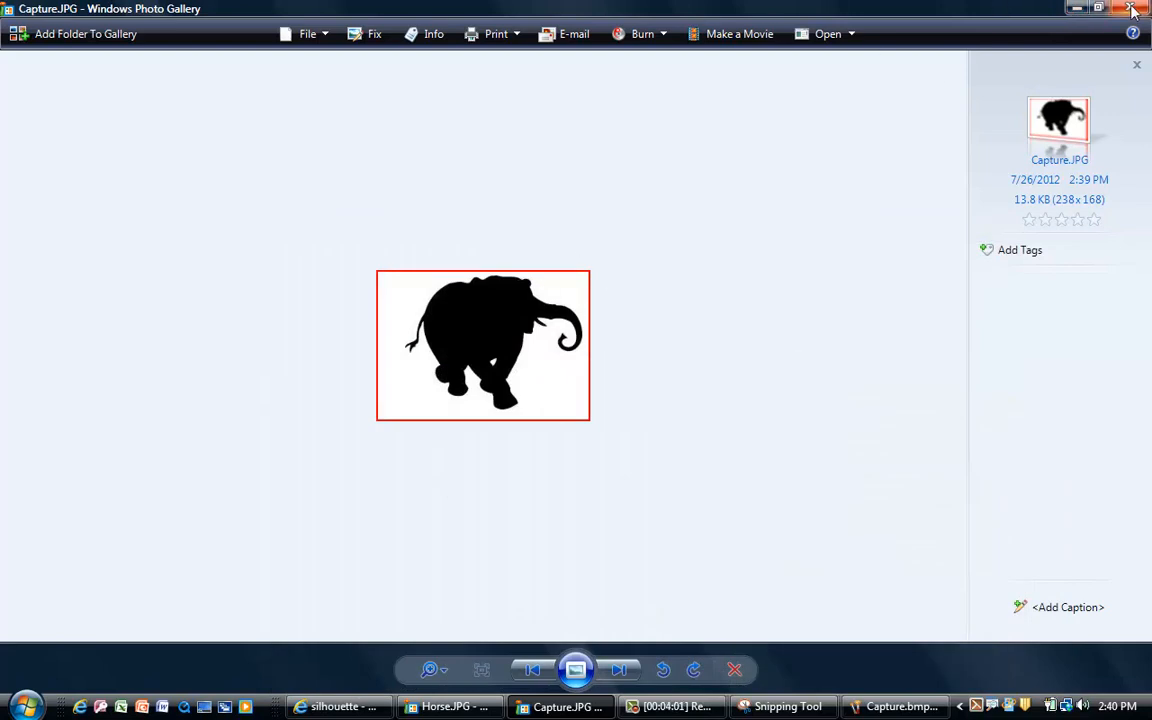
pyautogui.click(1132, 8)
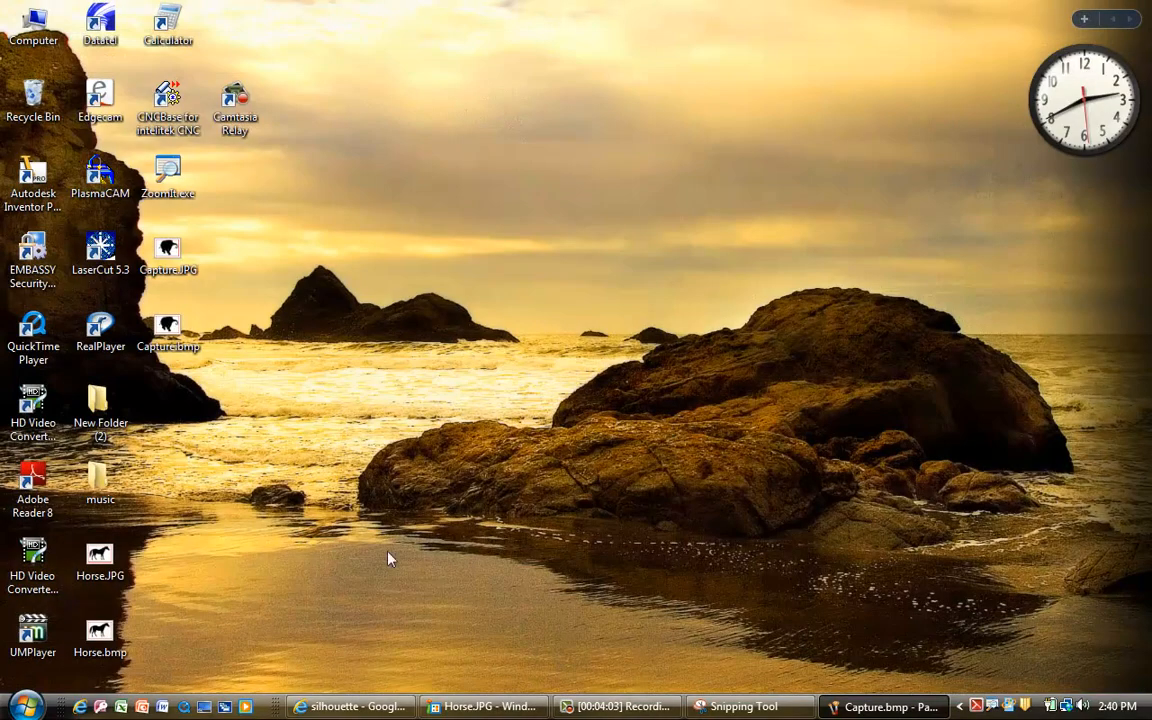
# Step: Start PlasmaCAM and import Capture.bmp from the desktop into the bitmap import wizard
pyautogui.click(32, 328)
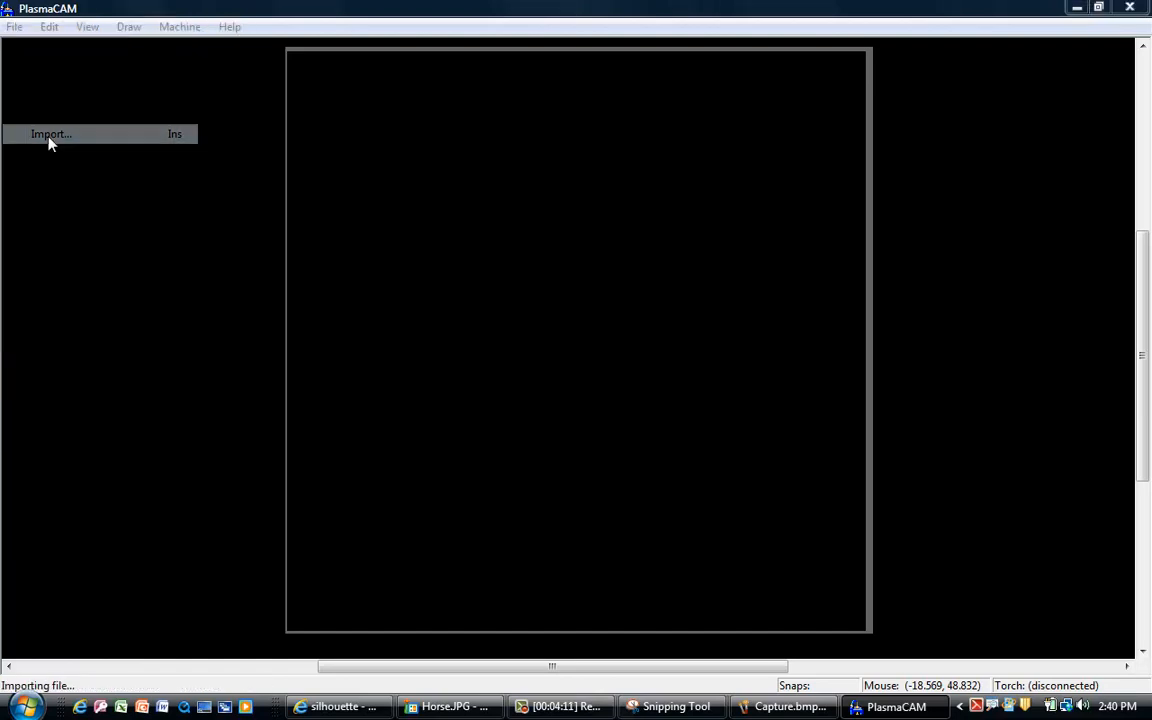
pyautogui.click(52, 132)
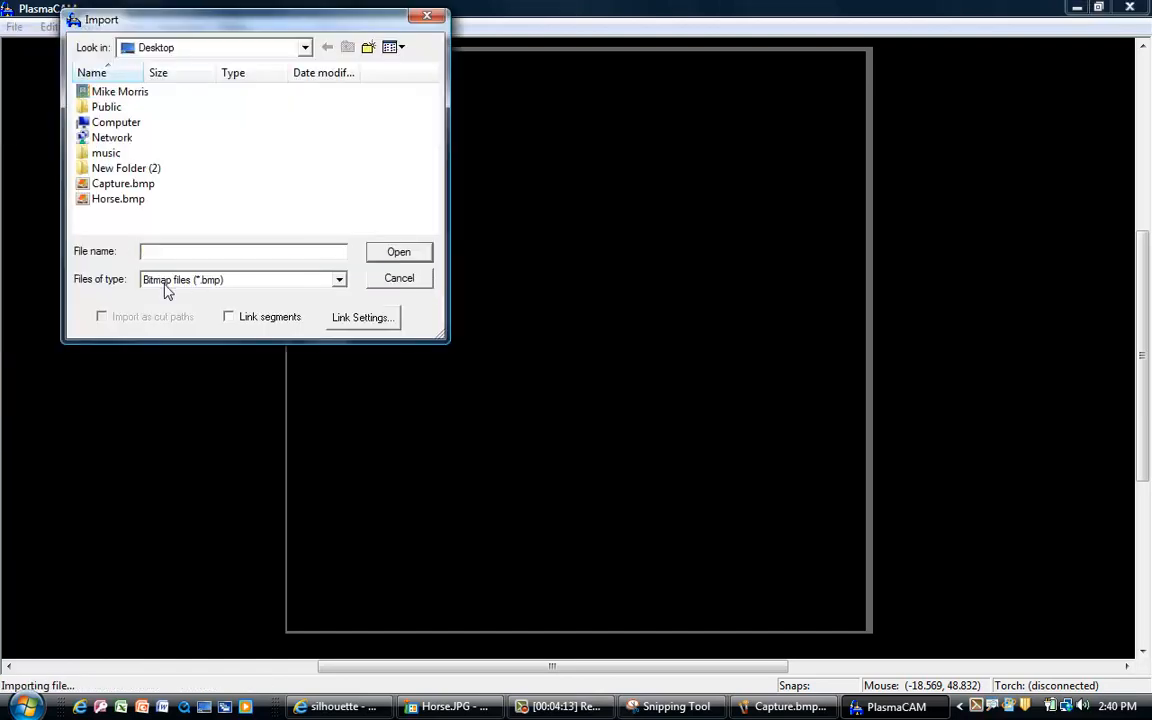
pyautogui.click(122, 184)
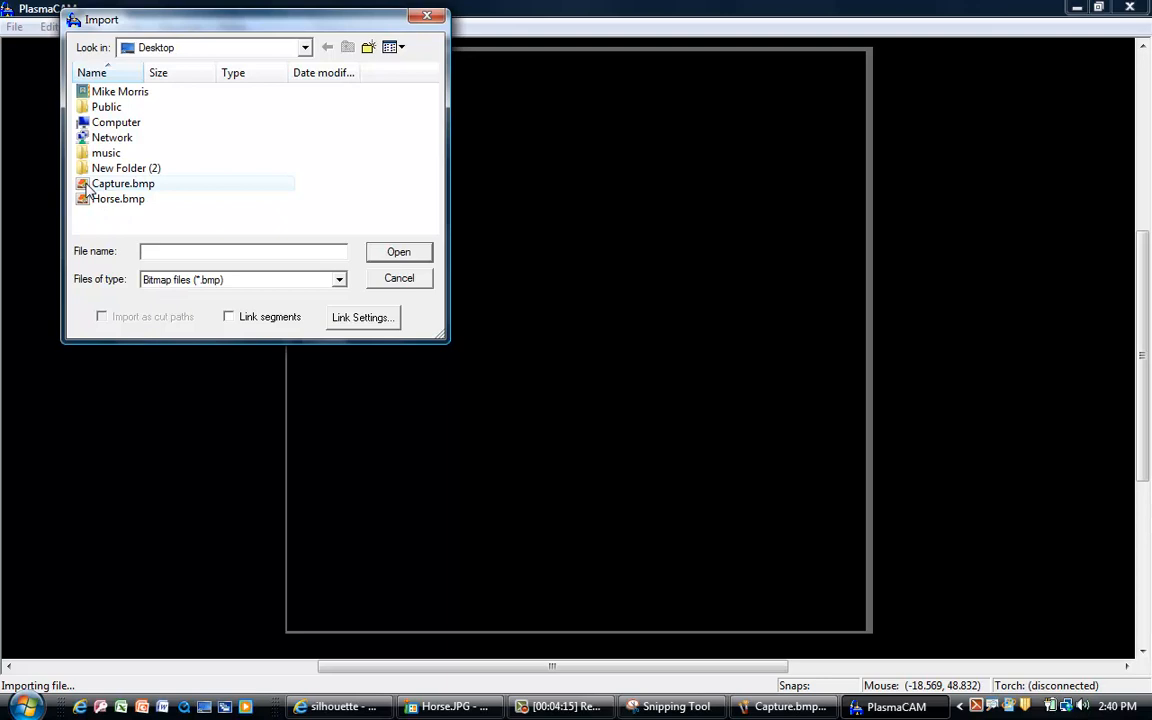
pyautogui.click(122, 184)
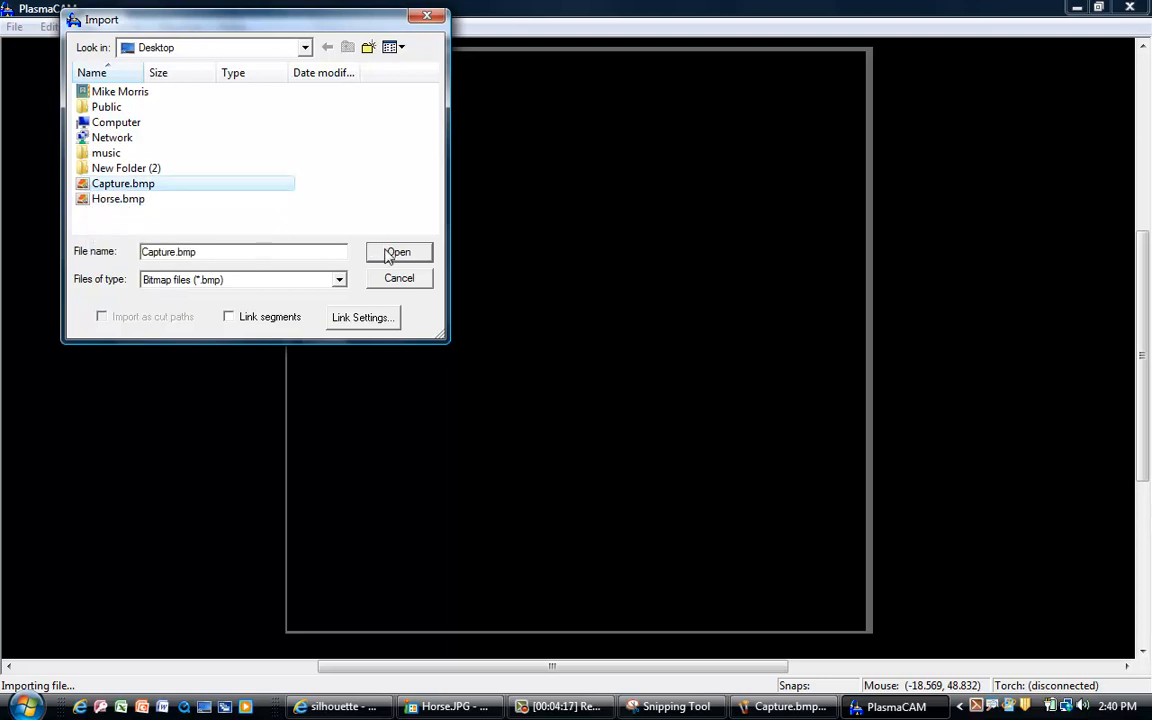
pyautogui.click(400, 252)
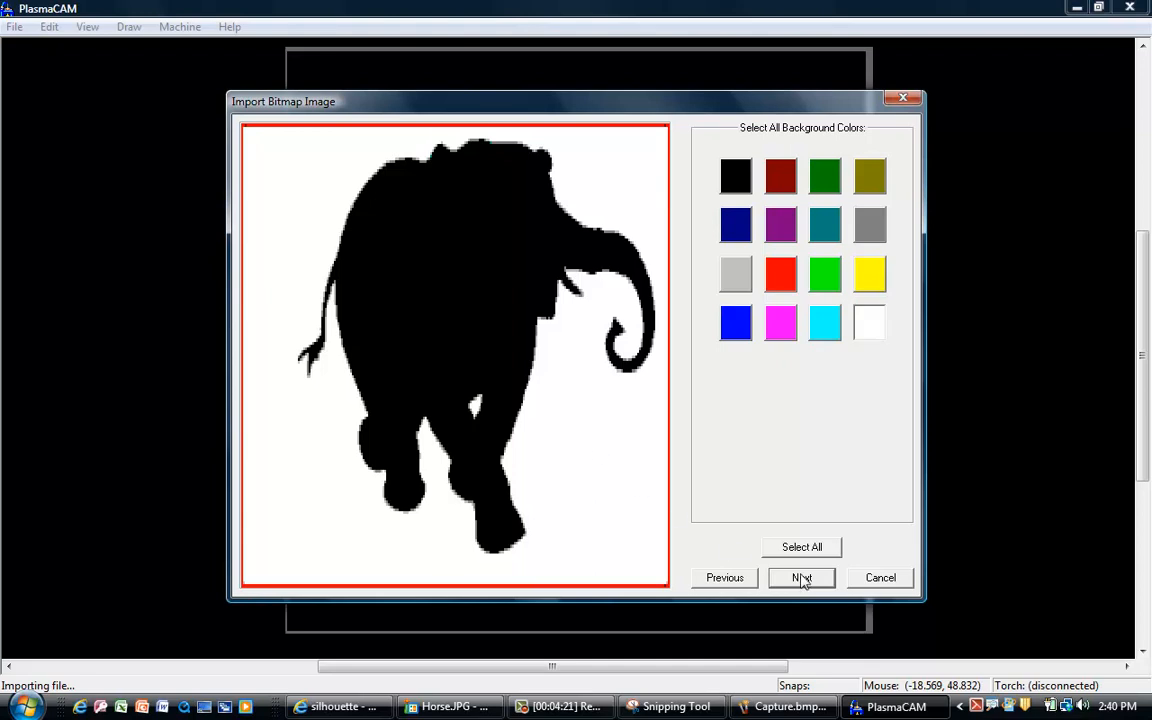
# Step: Accept the background colour and smoothing defaults to finish tracing the elephant outline paths
pyautogui.click(800, 576)
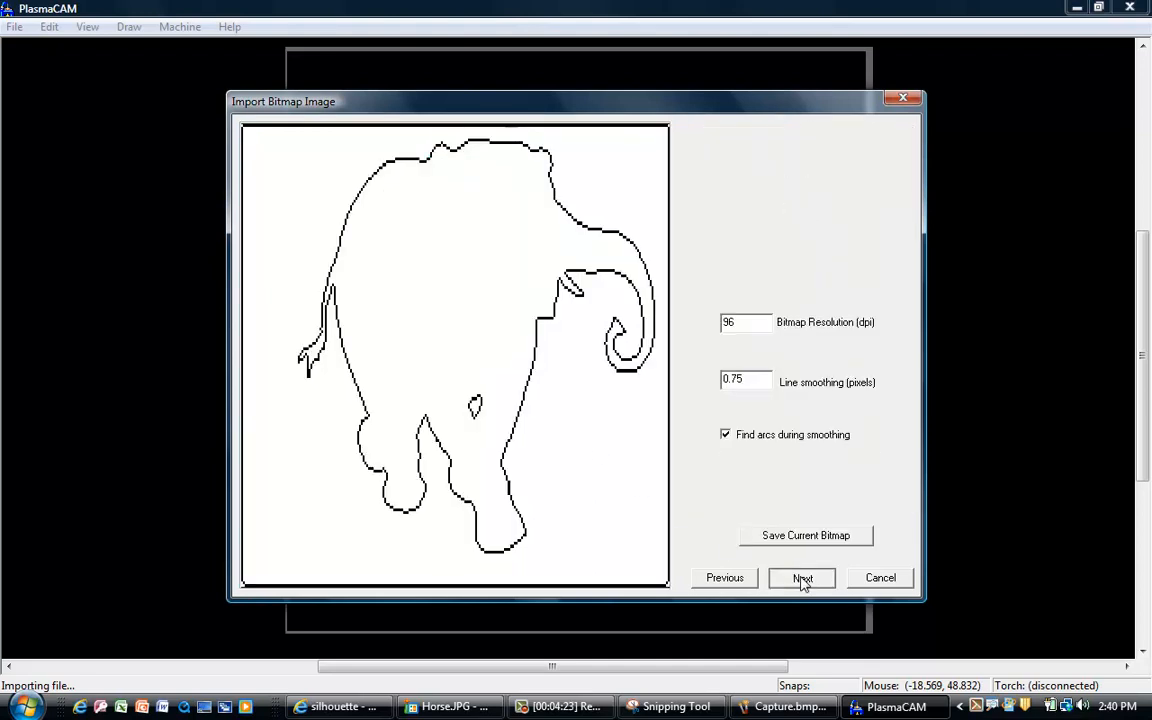
pyautogui.click(800, 576)
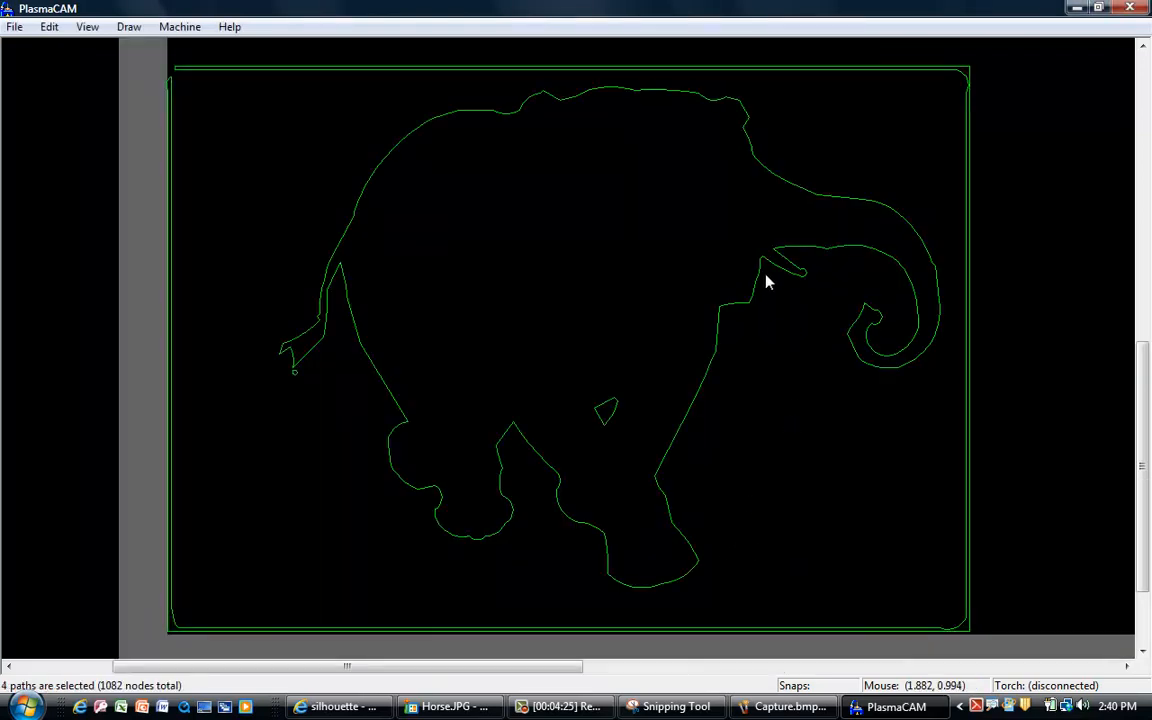
pyautogui.moveTo(814, 412)
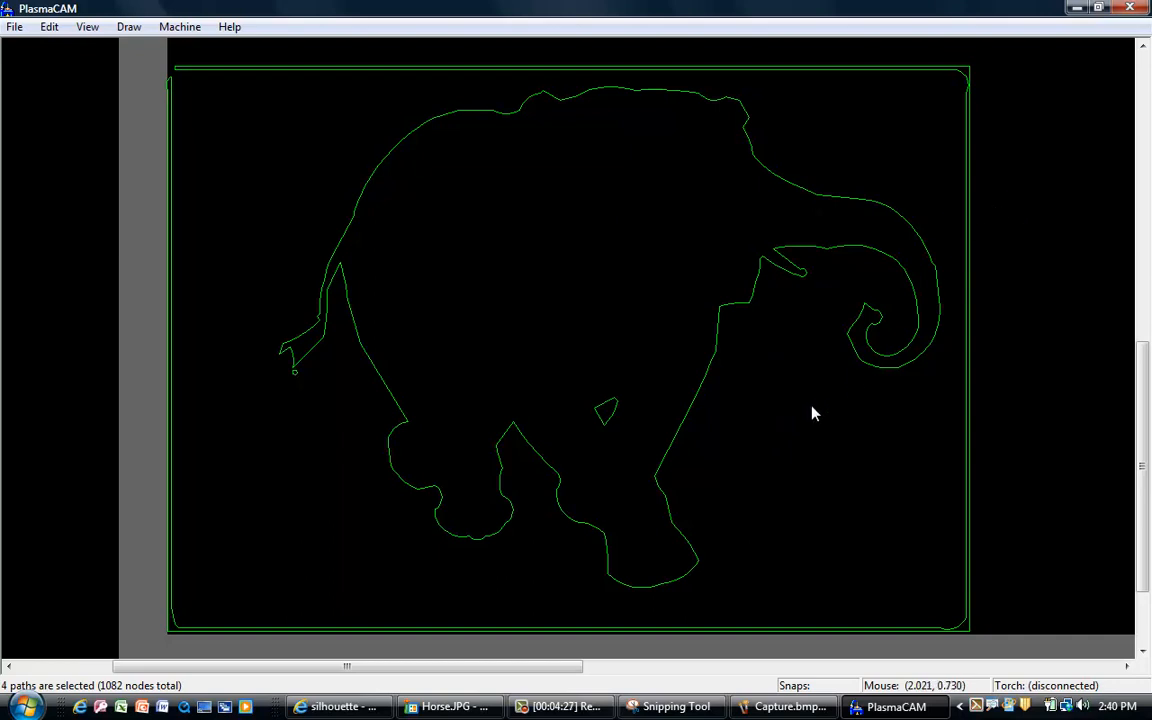
pyautogui.moveTo(808, 338)
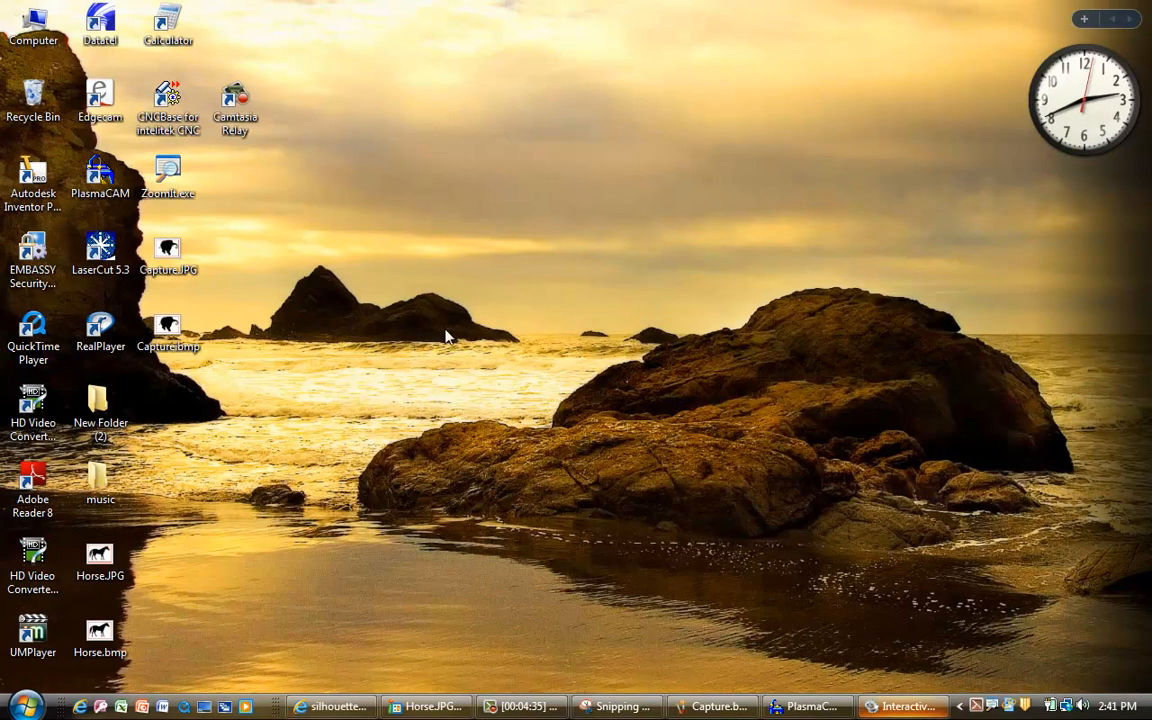
pyautogui.moveTo(276, 328)
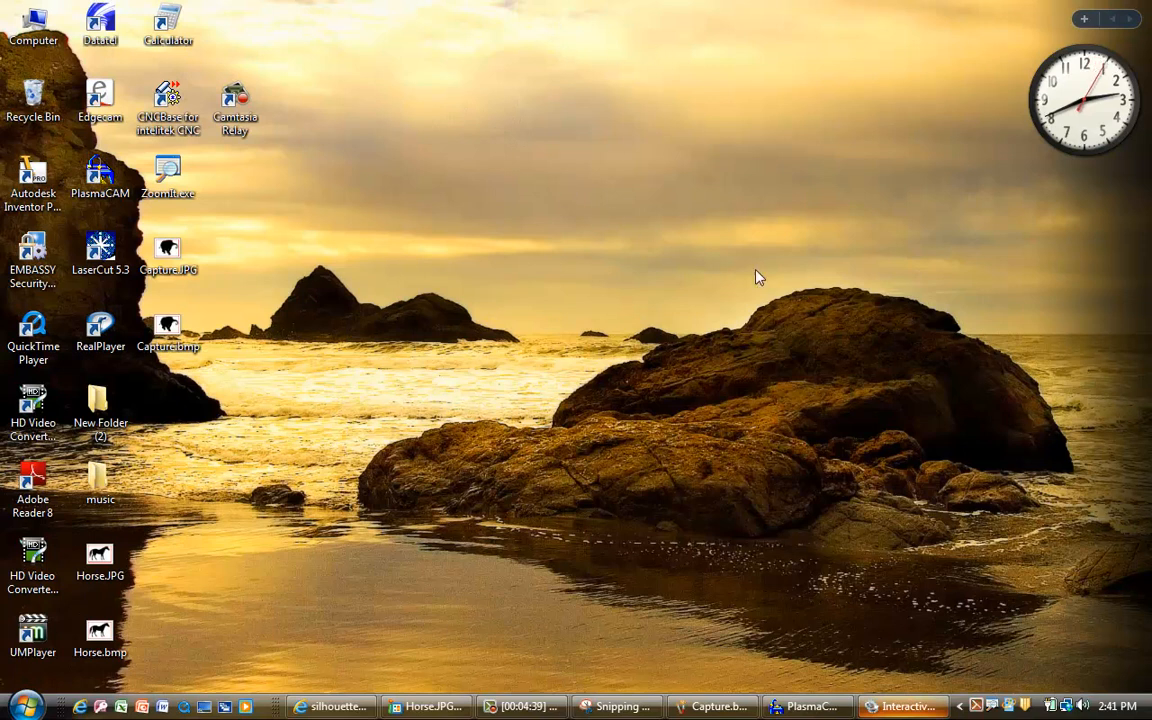
pyautogui.moveTo(732, 330)
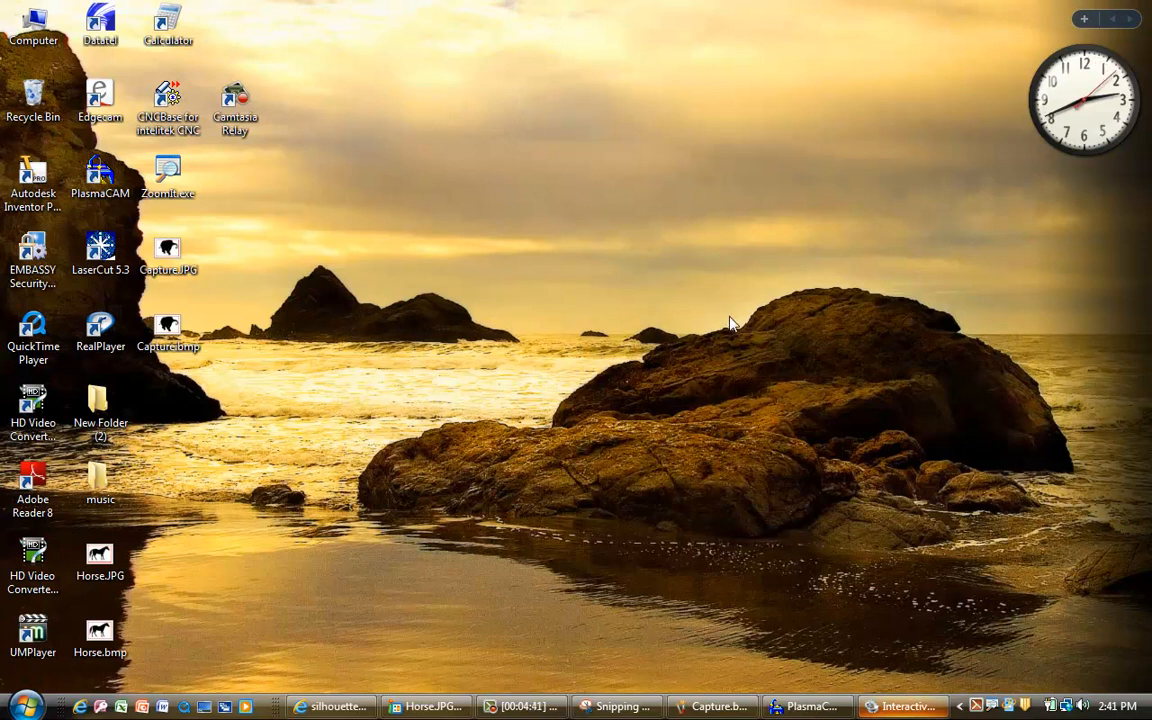
pyautogui.moveTo(732, 318)
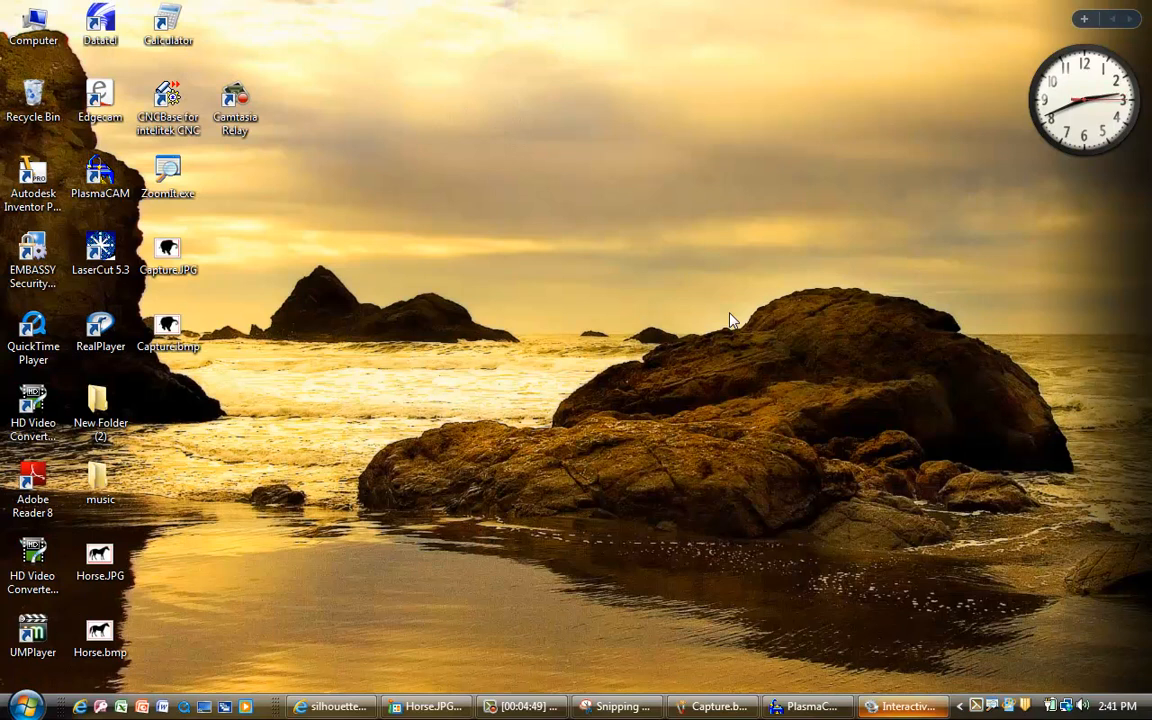
pyautogui.click(100, 252)
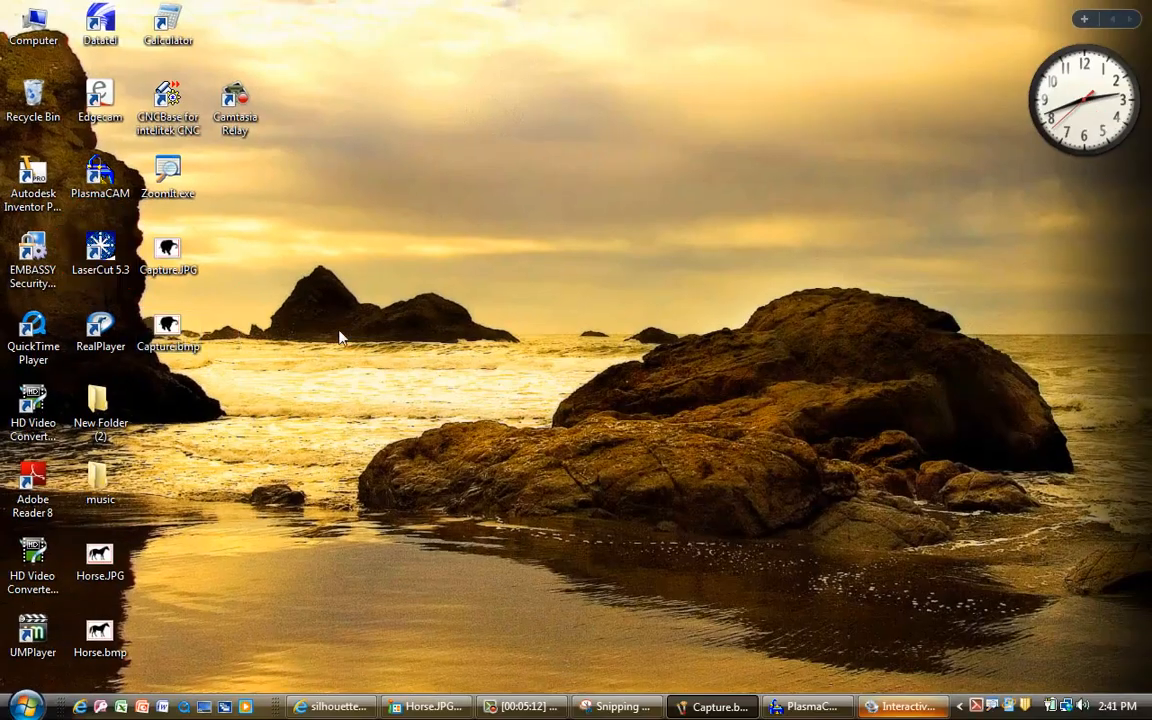
pyautogui.moveTo(492, 336)
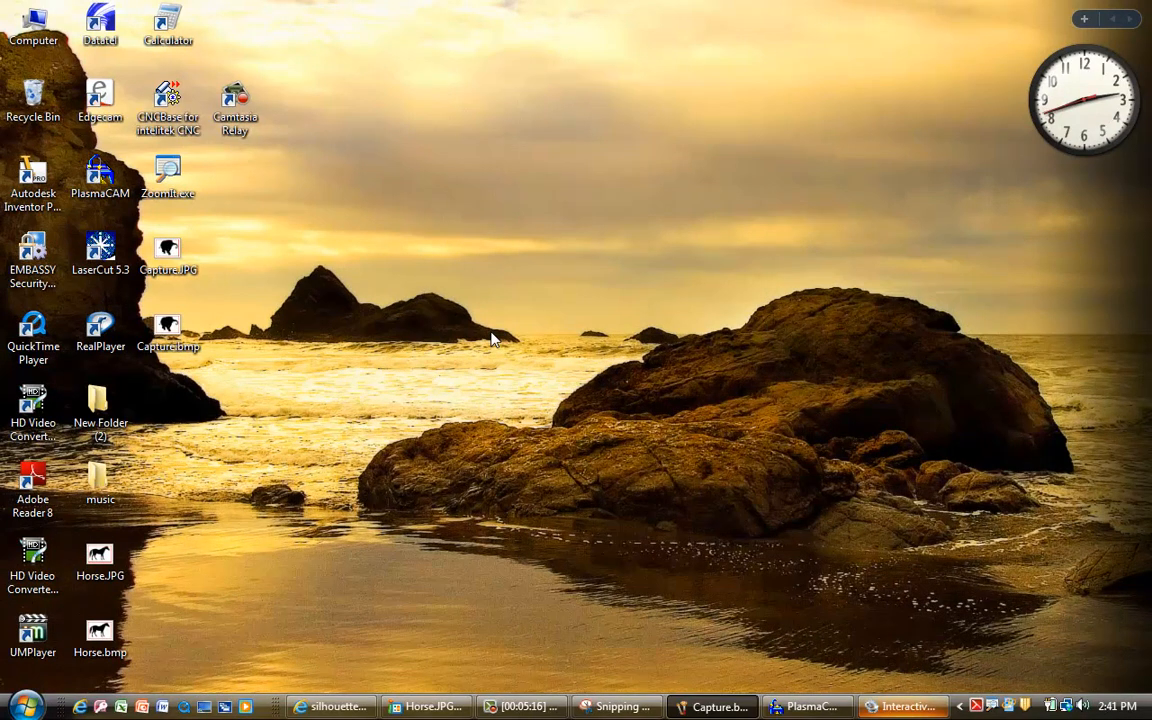
pyautogui.click(100, 250)
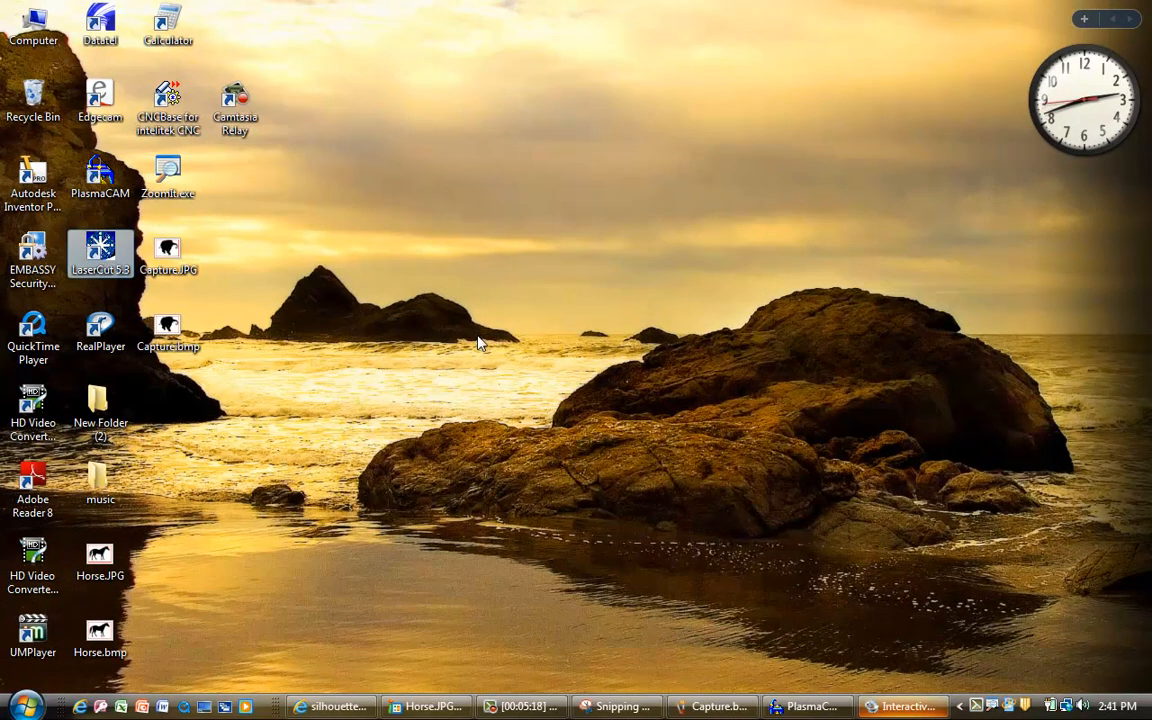
pyautogui.click(32, 486)
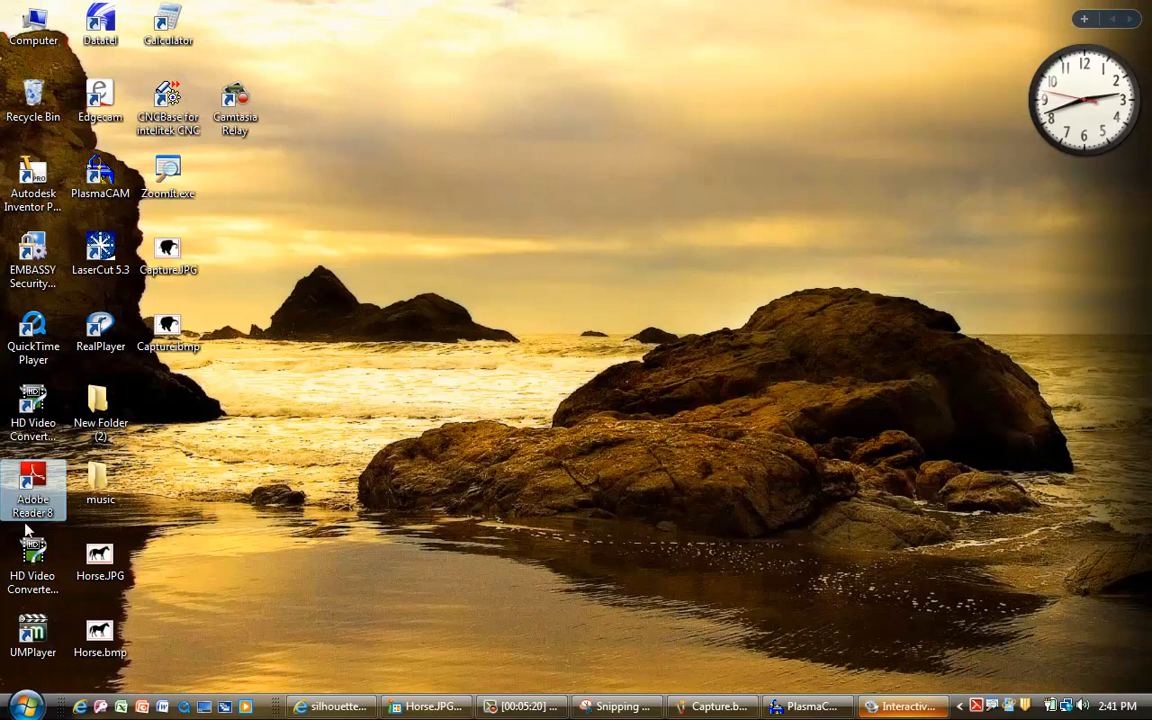
pyautogui.click(32, 180)
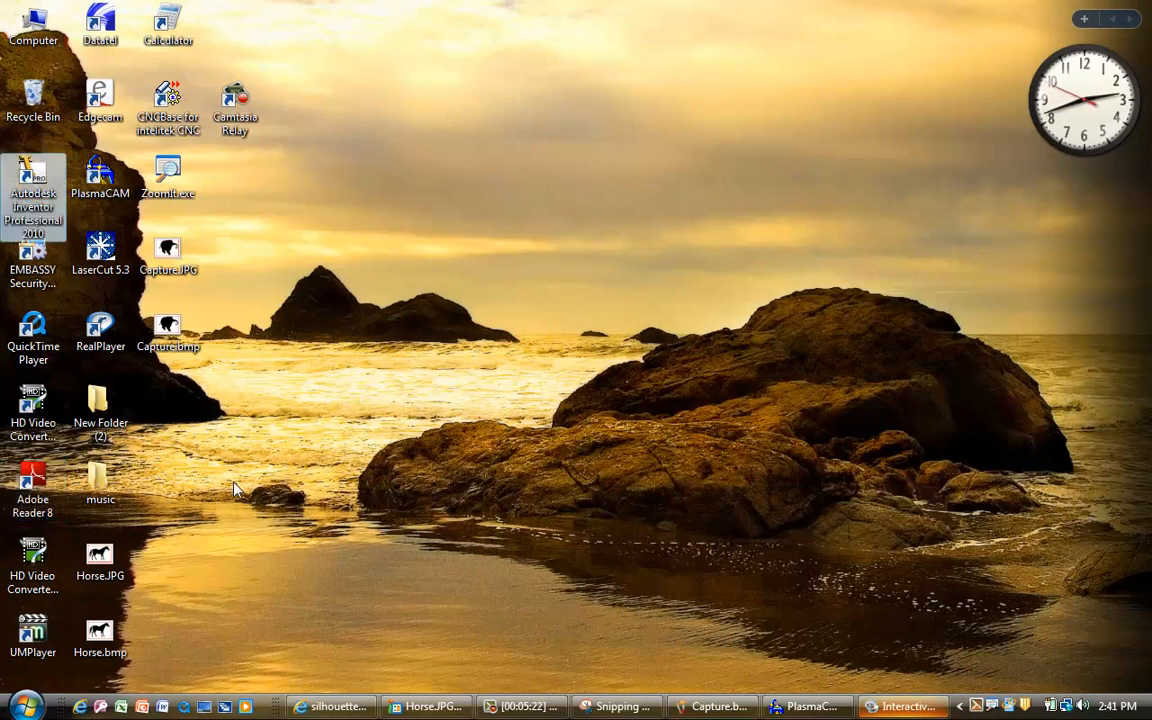